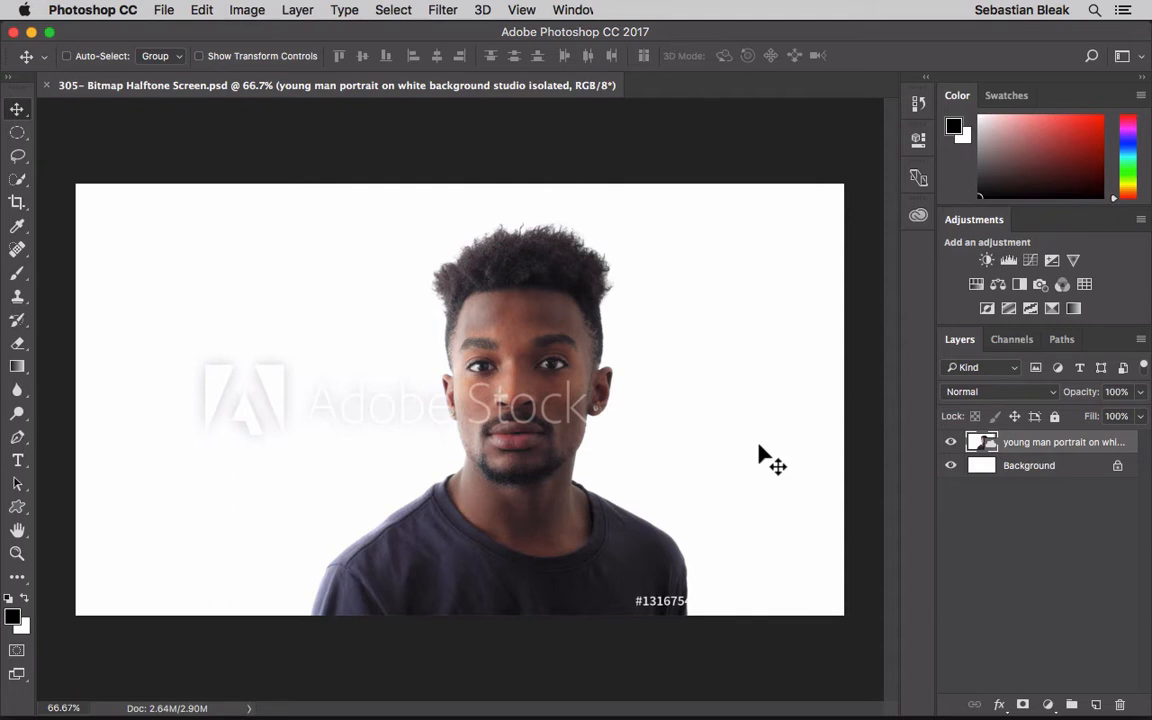
mouse_move(1004, 344)
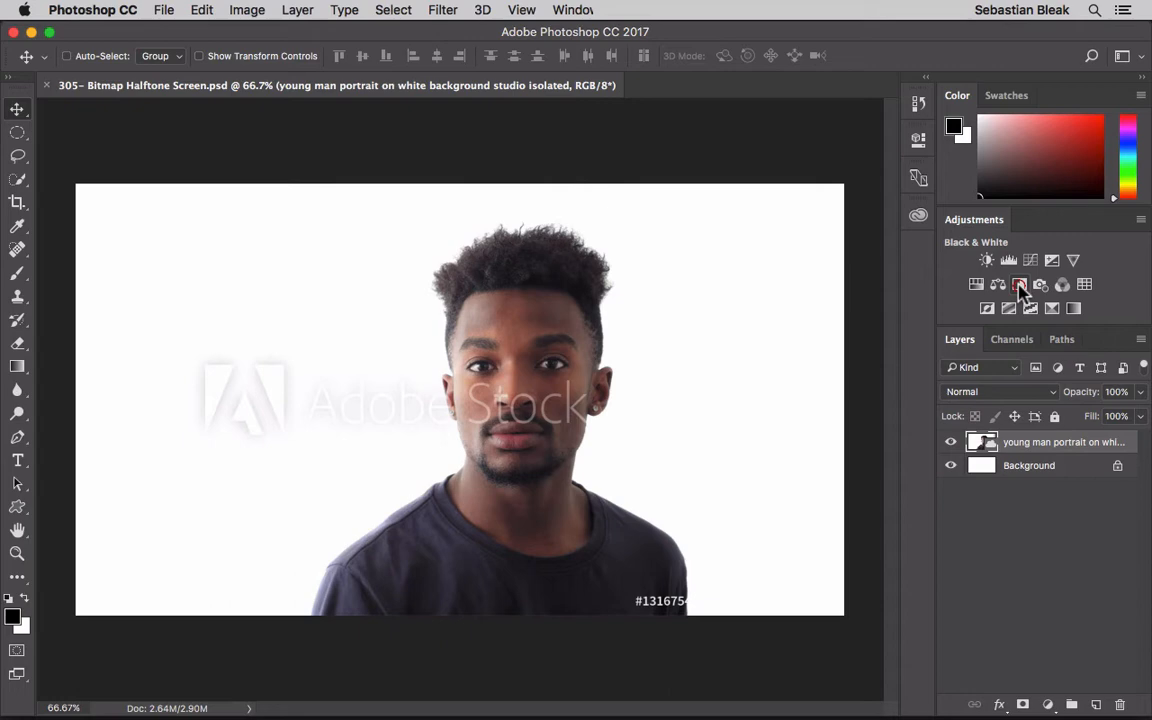
Step: Add a Black & White adjustment layer and raise its Reds value to about 187
left_click(1020, 284)
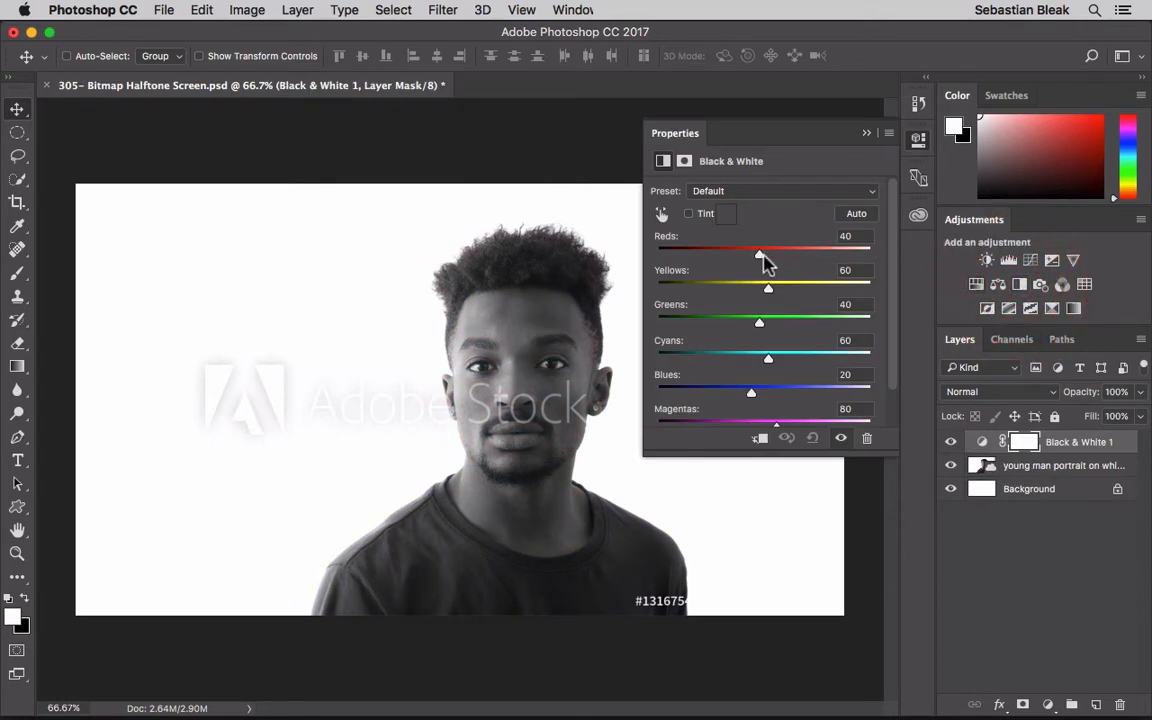
left_click_drag(758, 252, 800, 252)
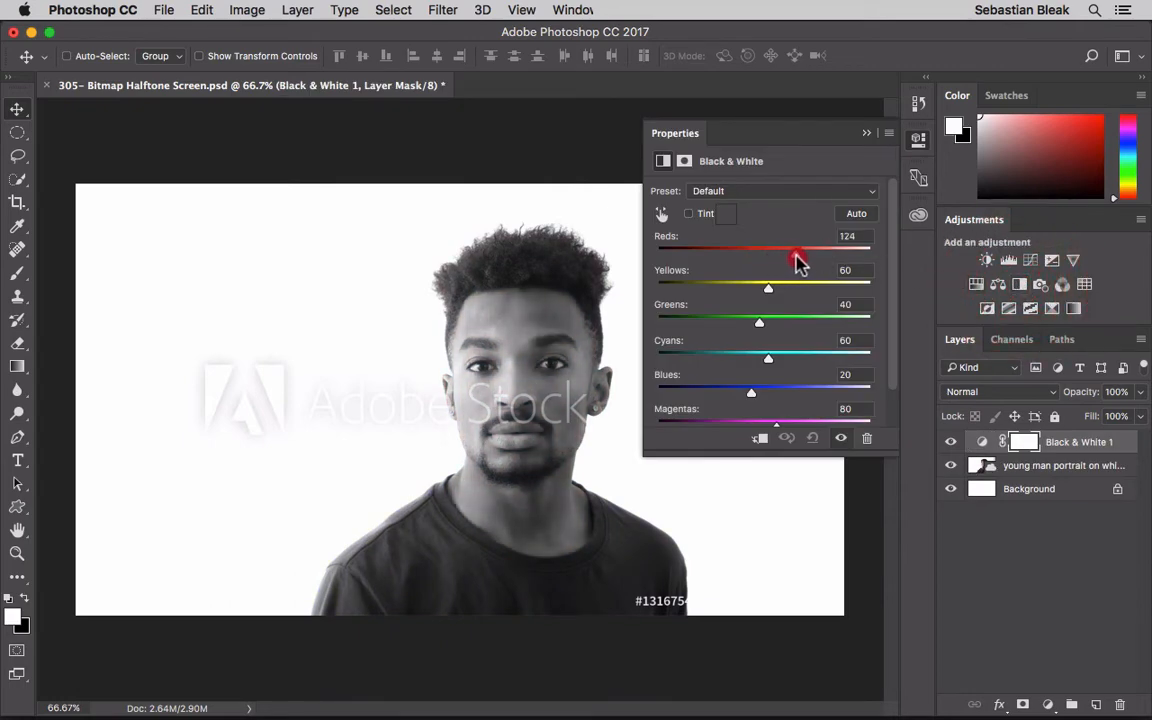
left_click_drag(796, 252, 824, 252)
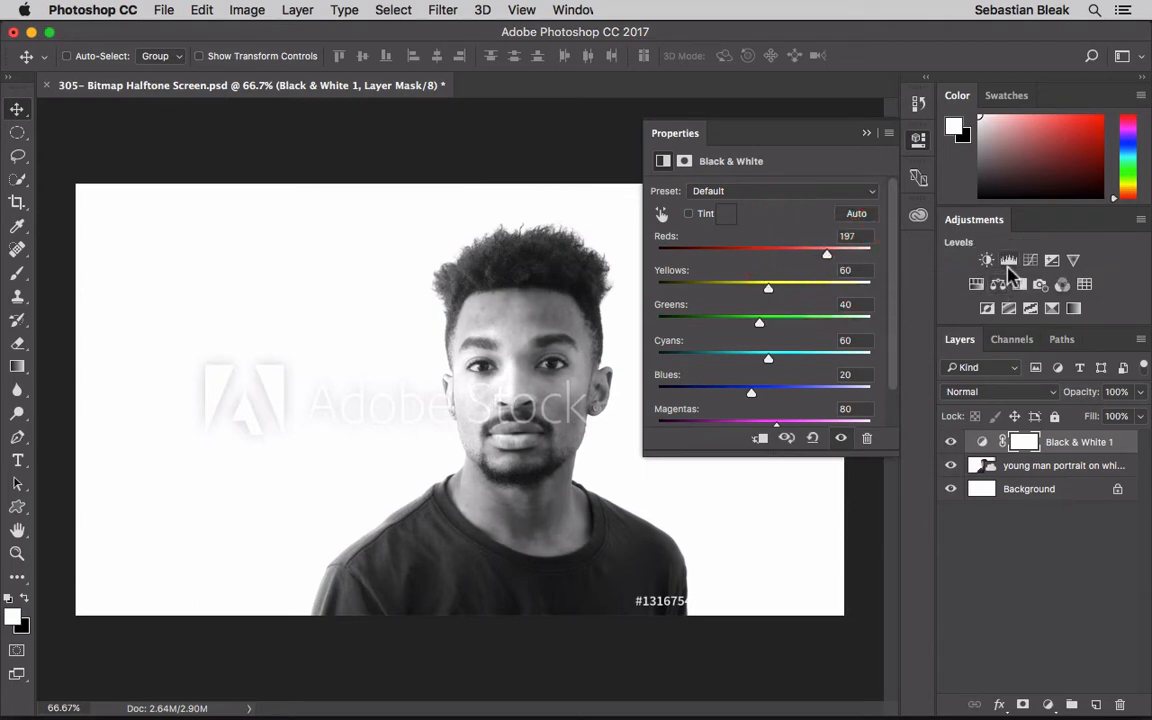
Step: Add a Levels adjustment above Black & White and pull the input sliders in for more contrast
left_click(1008, 260)
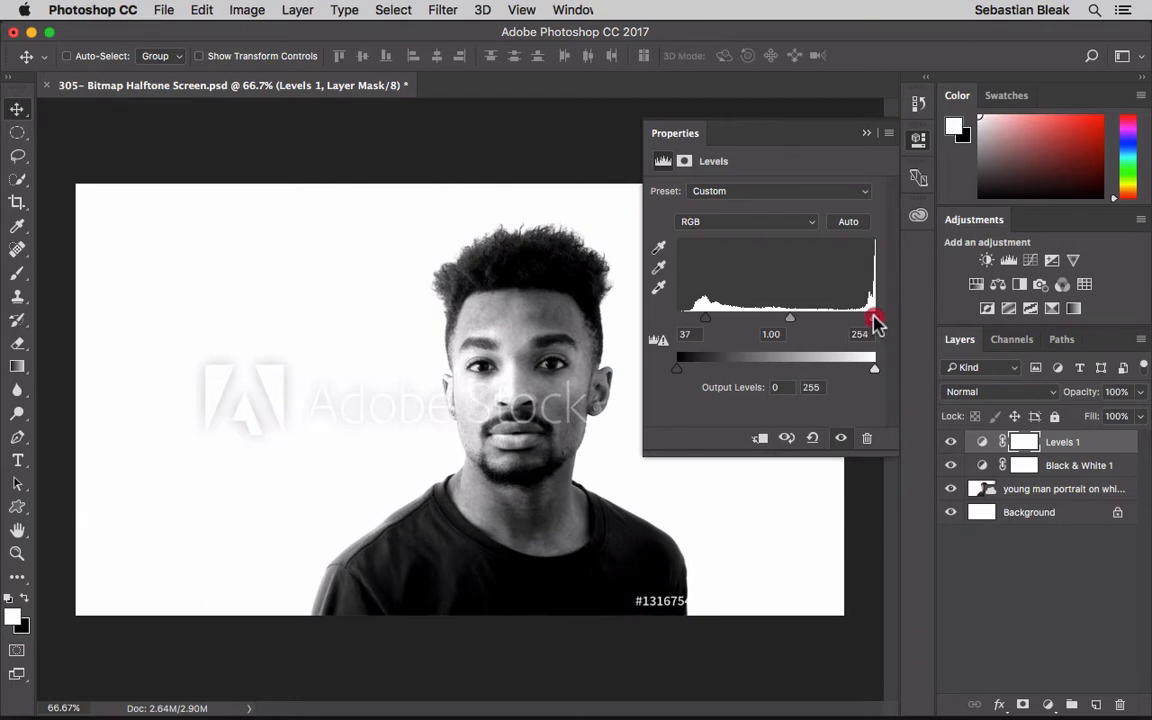
left_click_drag(874, 318, 858, 318)
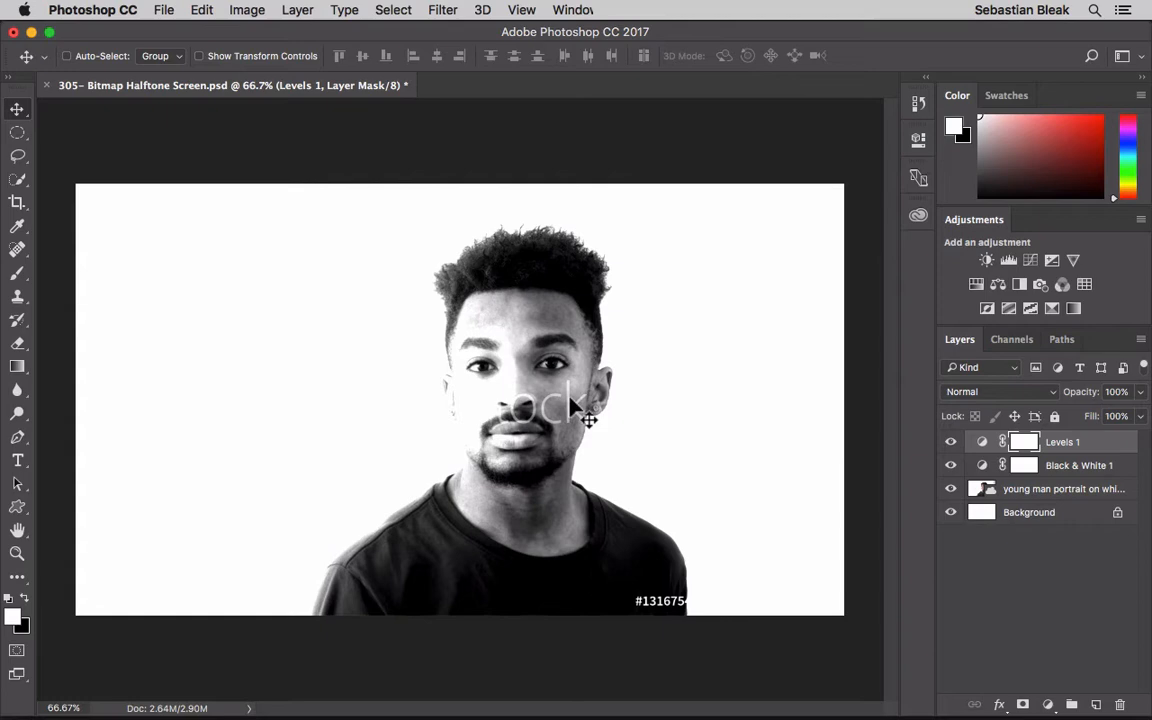
Step: Convert the image to Grayscale mode, flattening the layers and discarding colour information
left_click(246, 8)
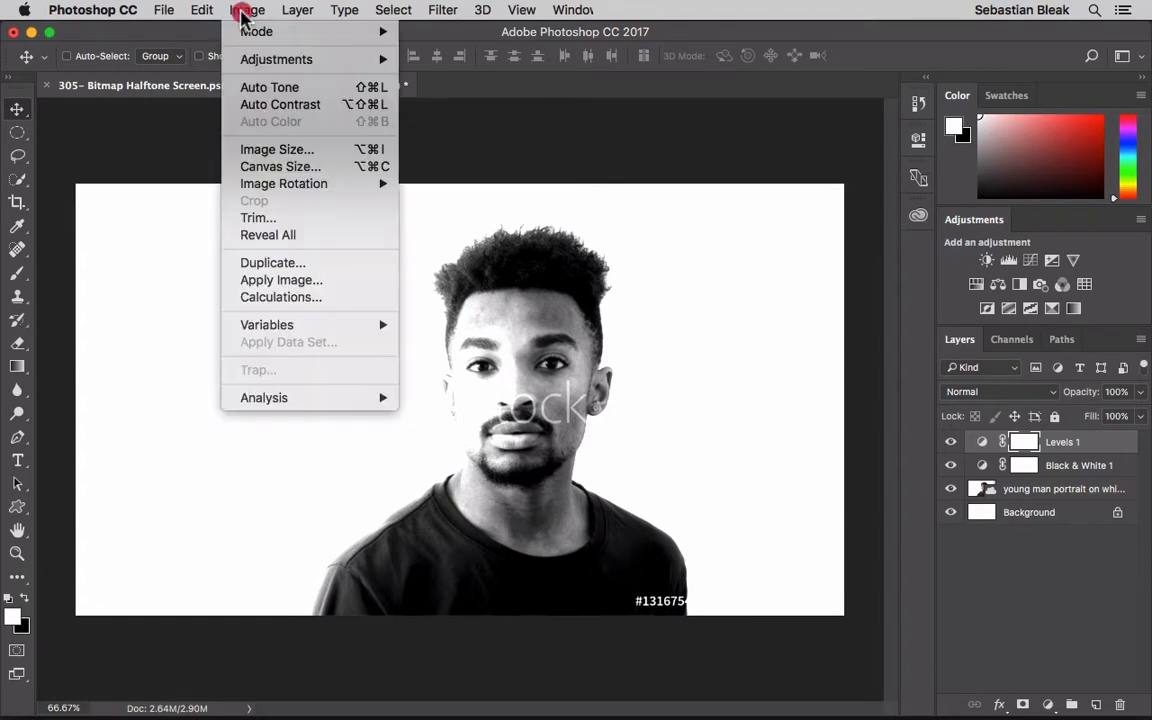
mouse_move(256, 32)
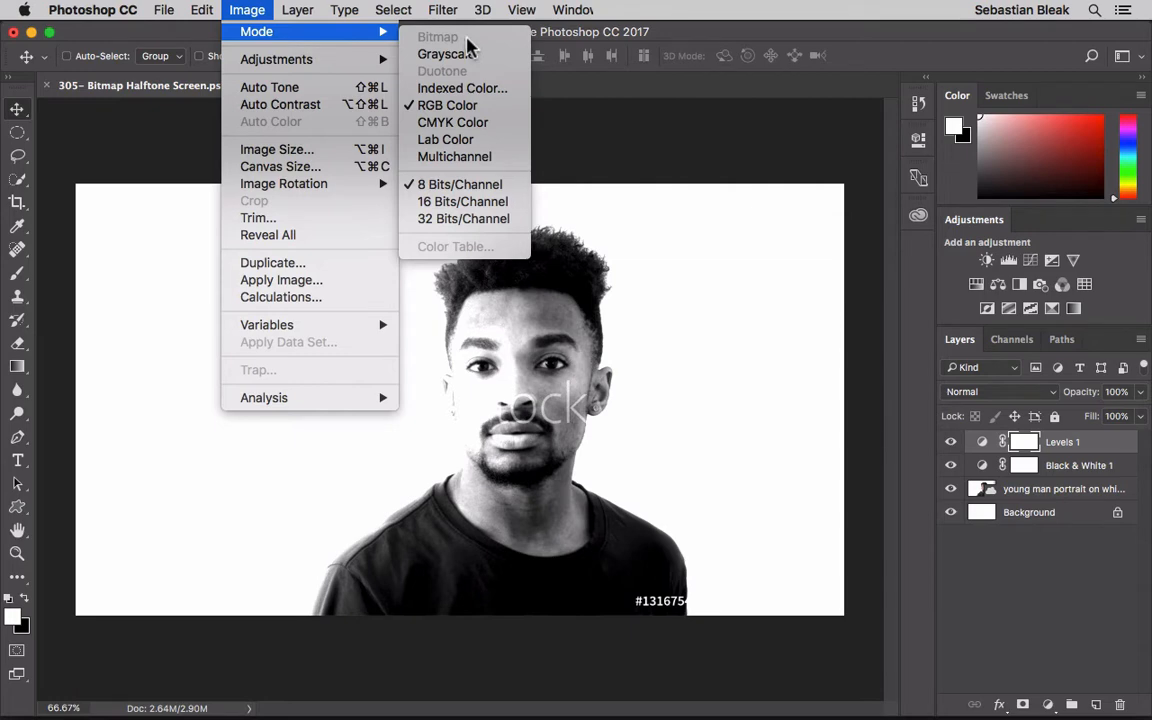
mouse_move(480, 72)
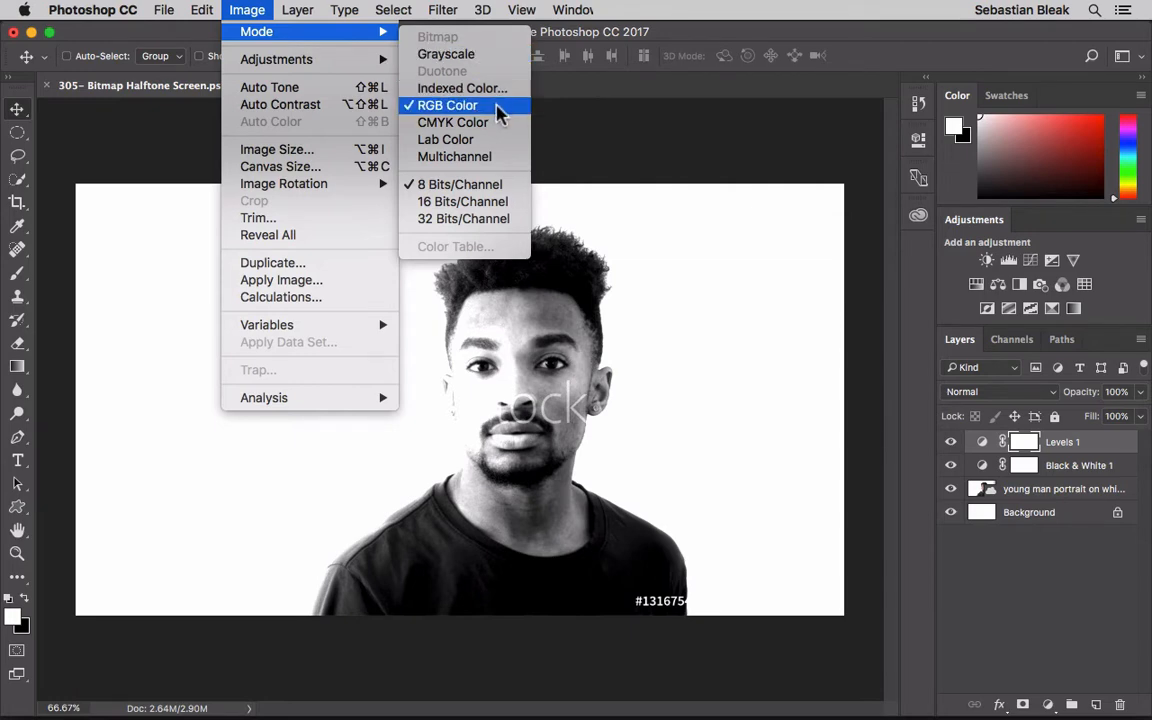
mouse_move(448, 54)
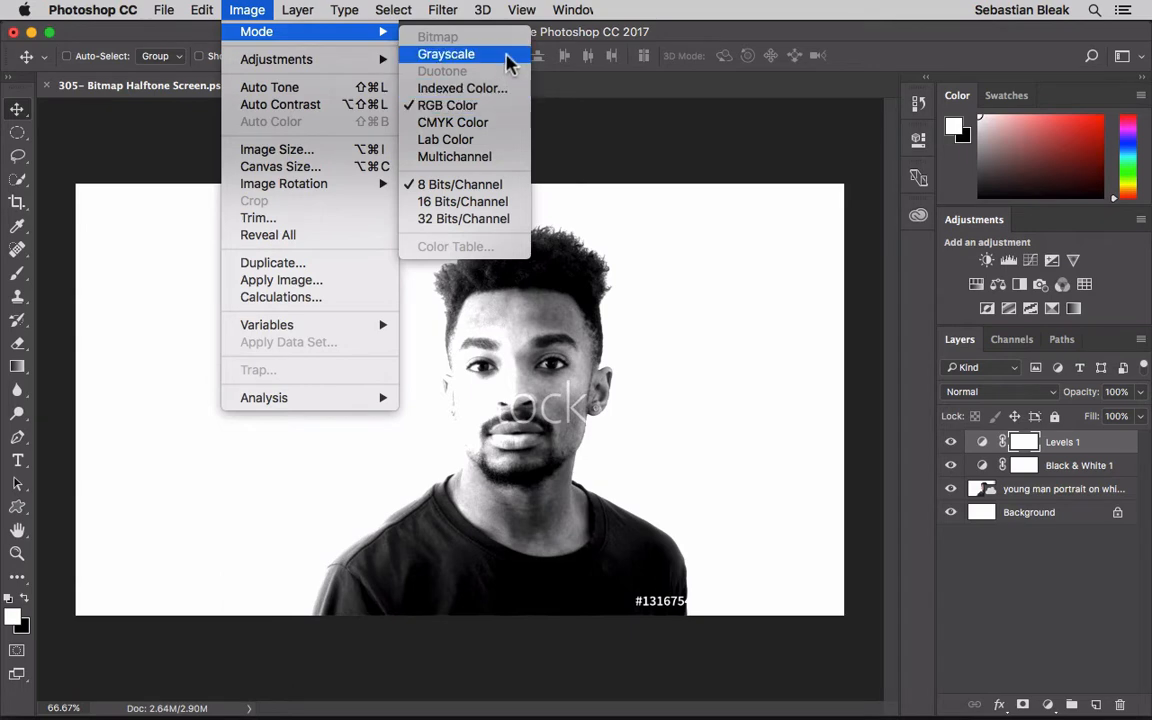
left_click(444, 54)
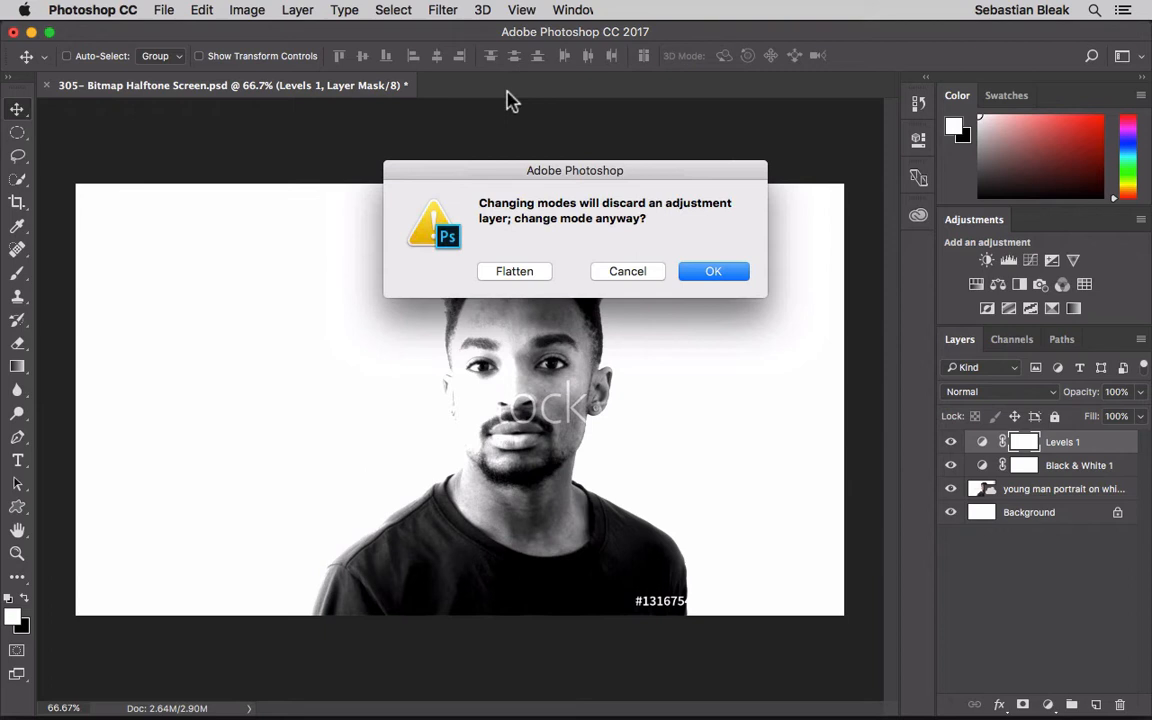
mouse_move(564, 248)
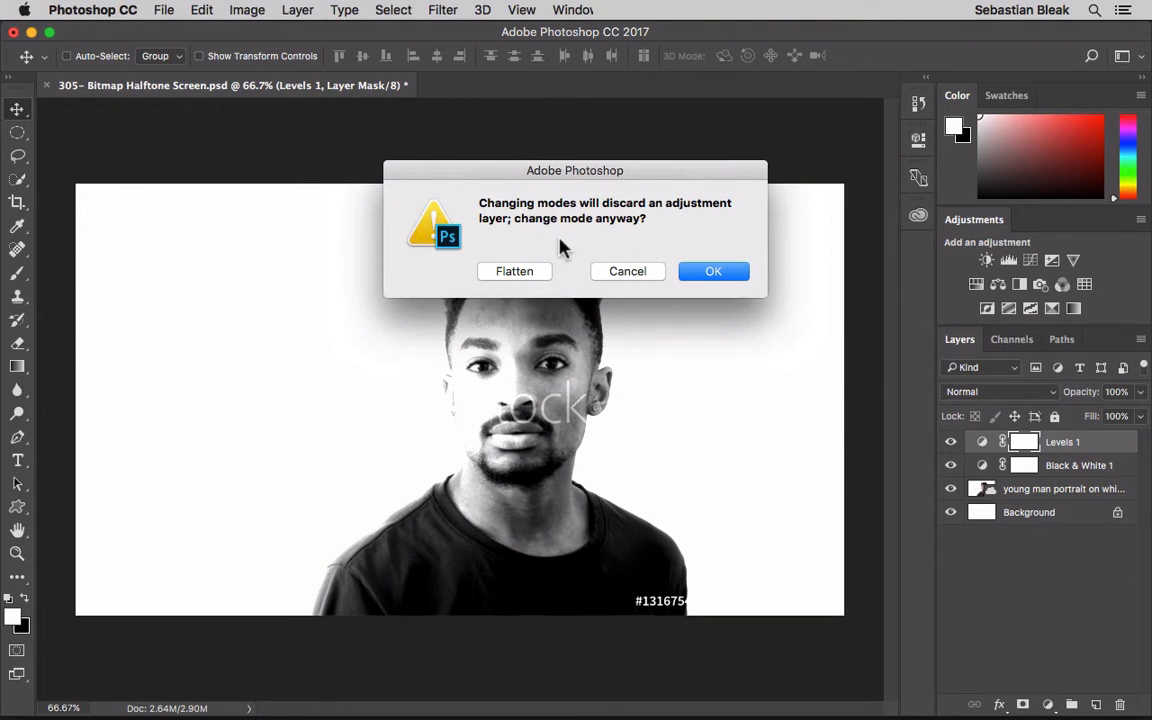
mouse_move(532, 272)
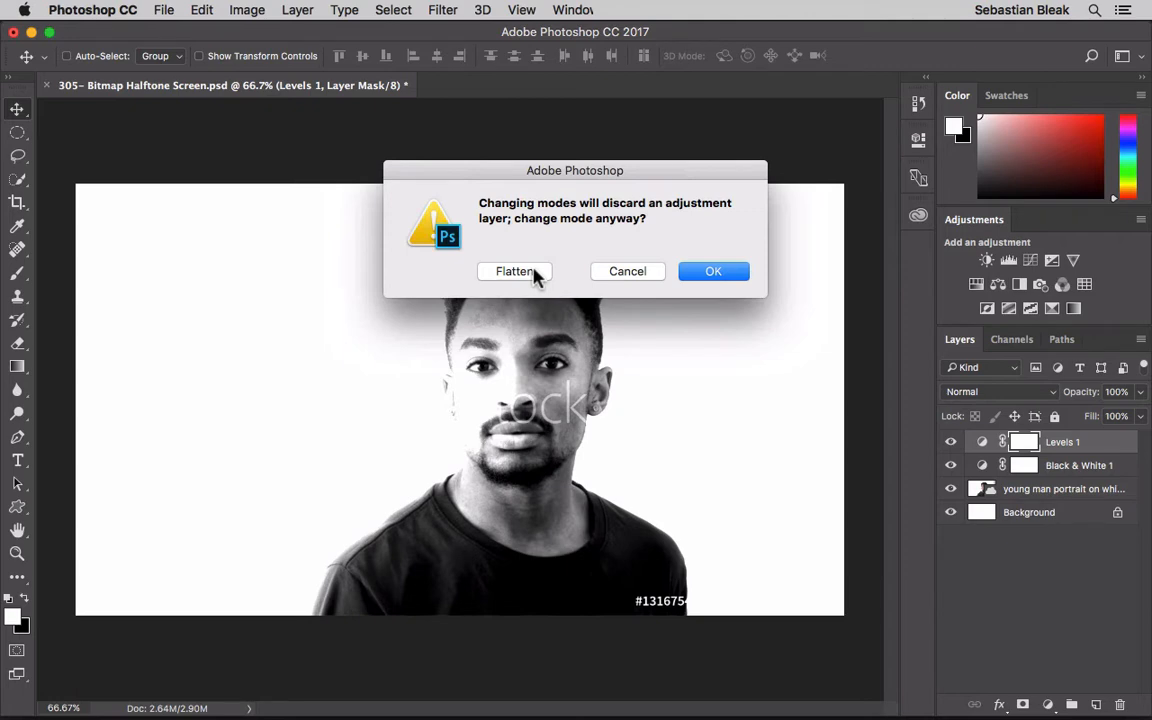
left_click(514, 272)
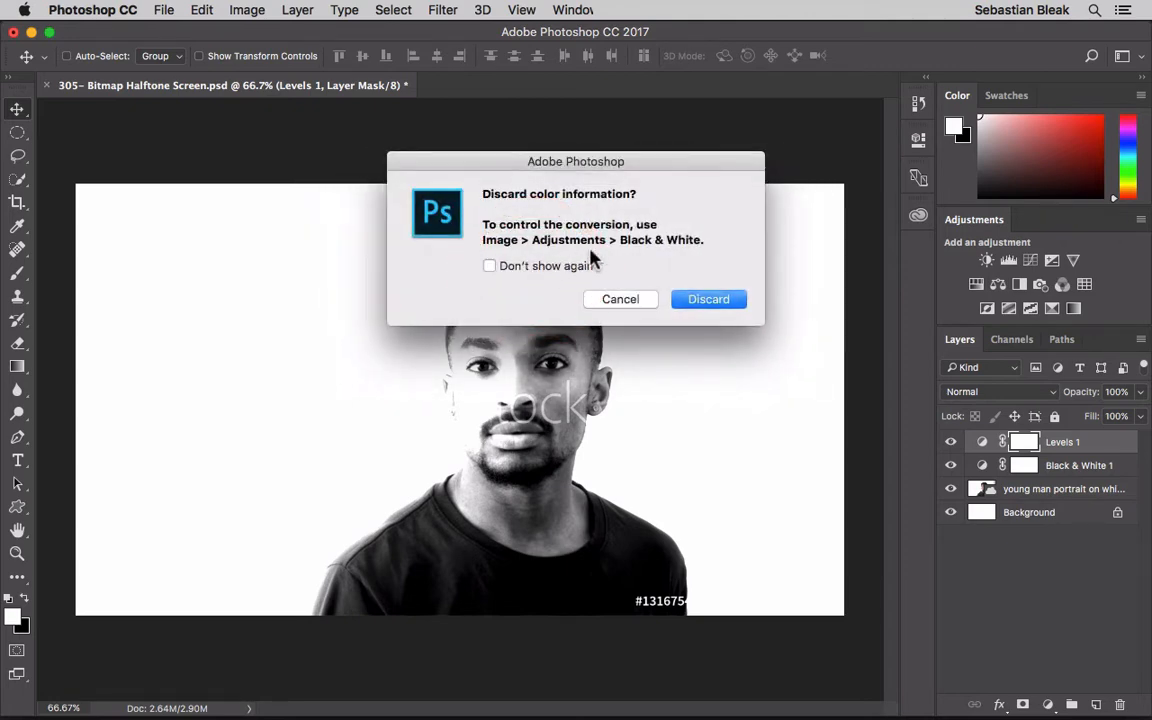
mouse_move(692, 230)
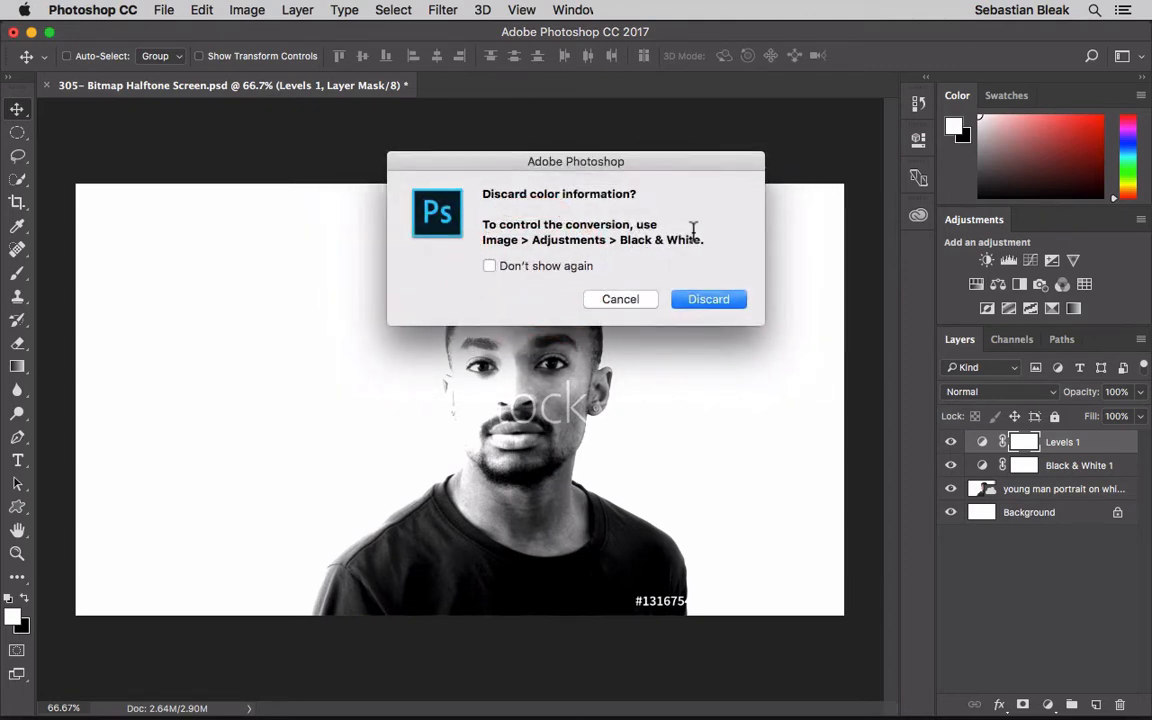
mouse_move(708, 300)
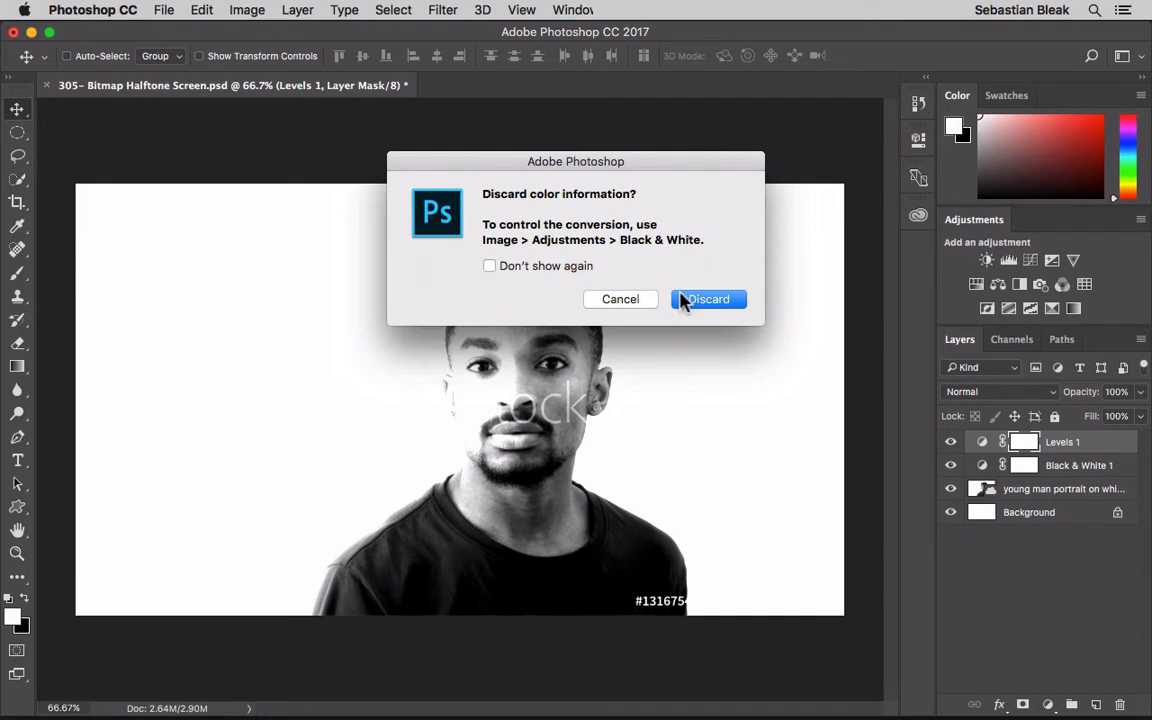
left_click(708, 300)
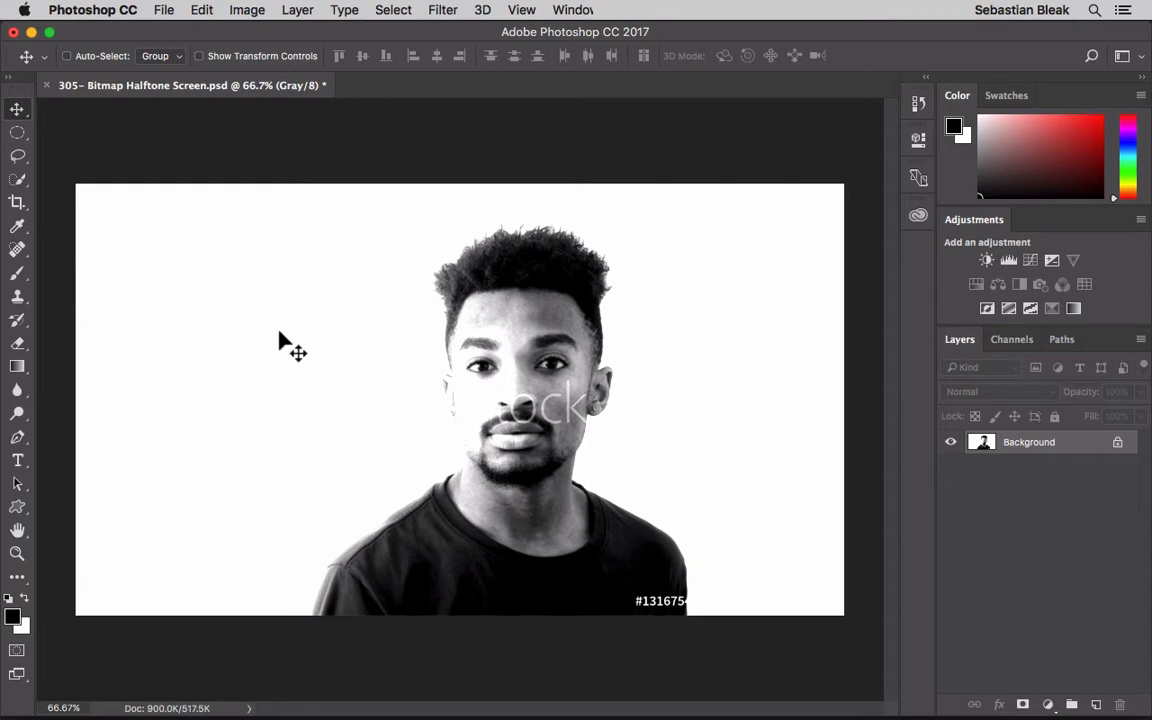
Step: Start a Bitmap conversion at 300 pixels/inch output using the Halftone Screen method
left_click(248, 8)
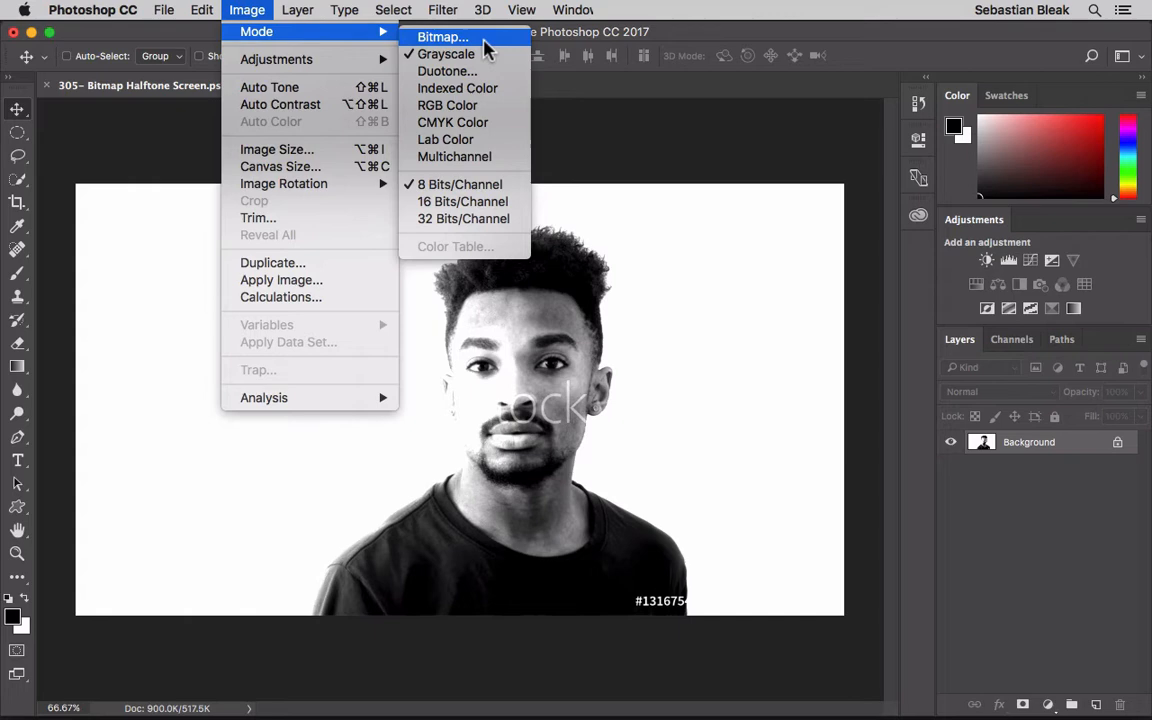
left_click(444, 36)
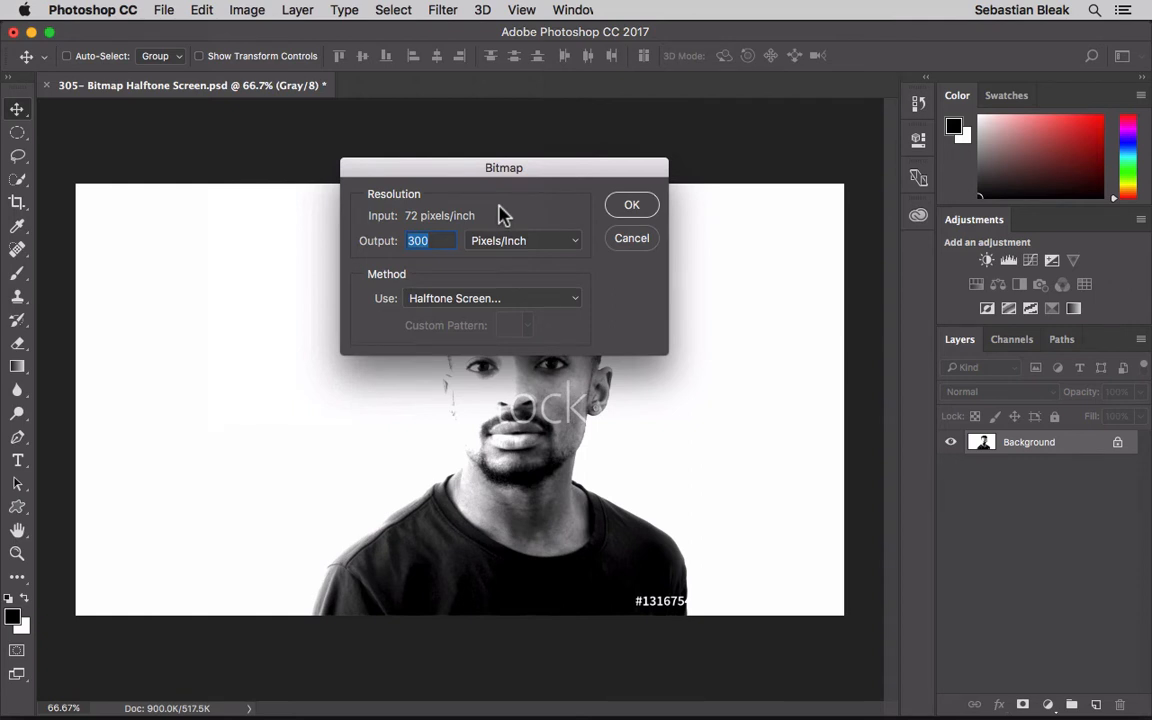
mouse_move(472, 472)
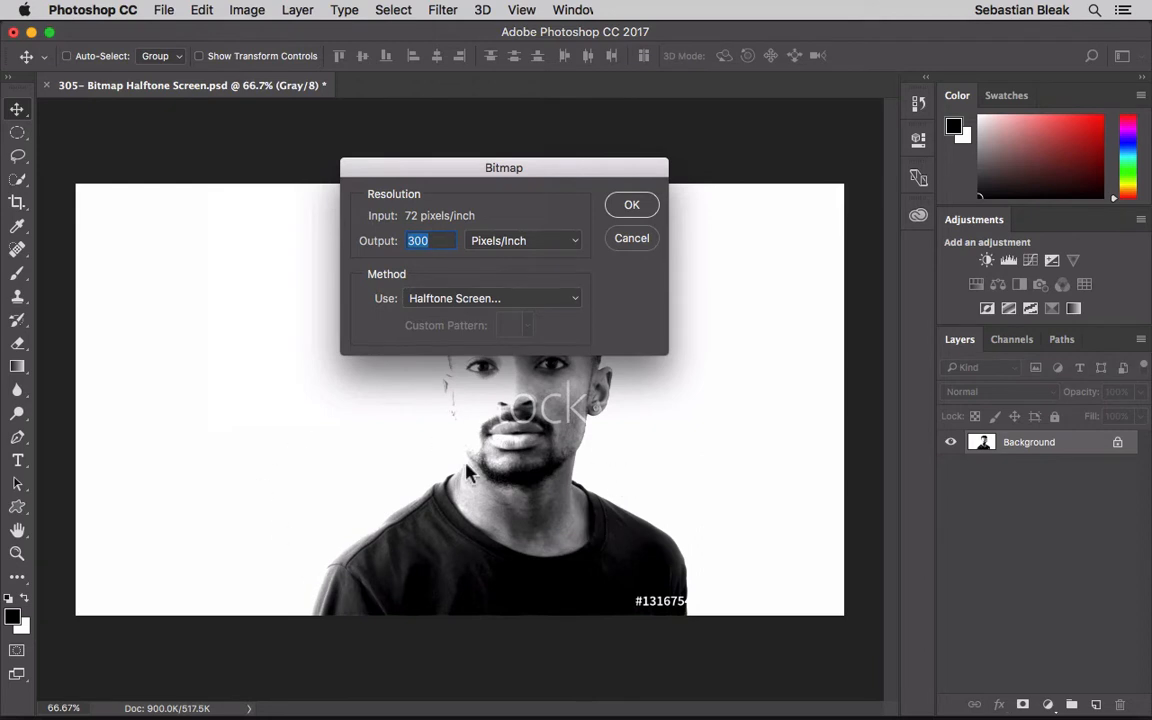
mouse_move(336, 456)
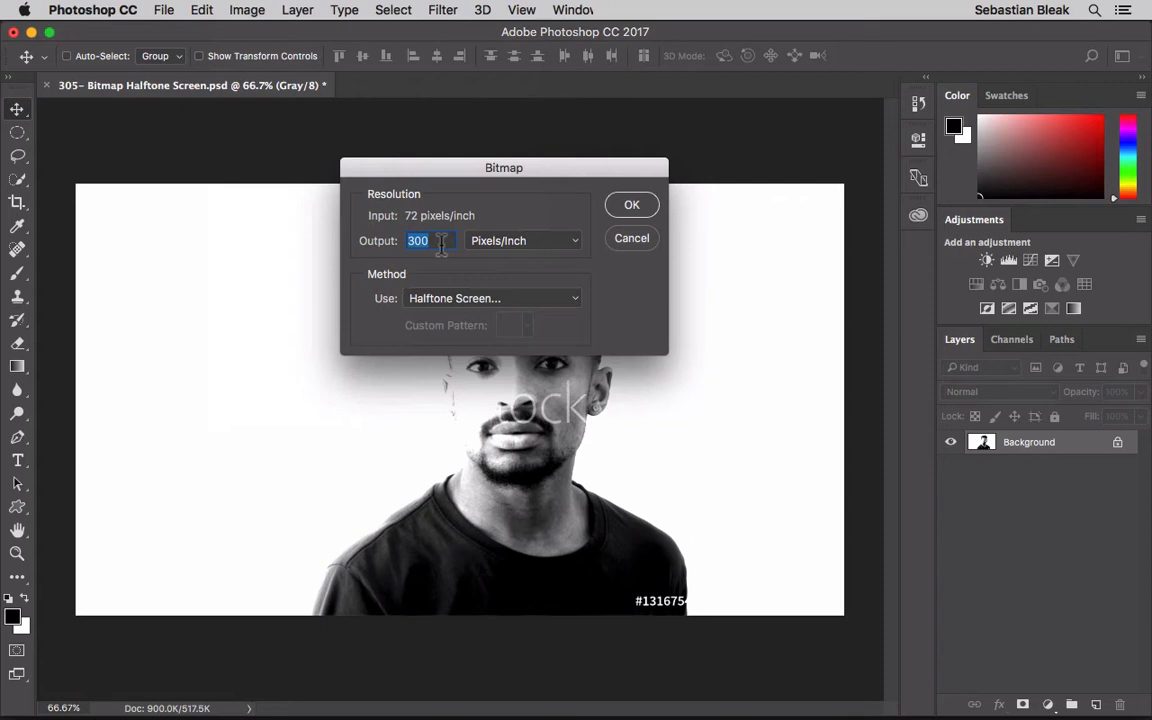
mouse_move(488, 272)
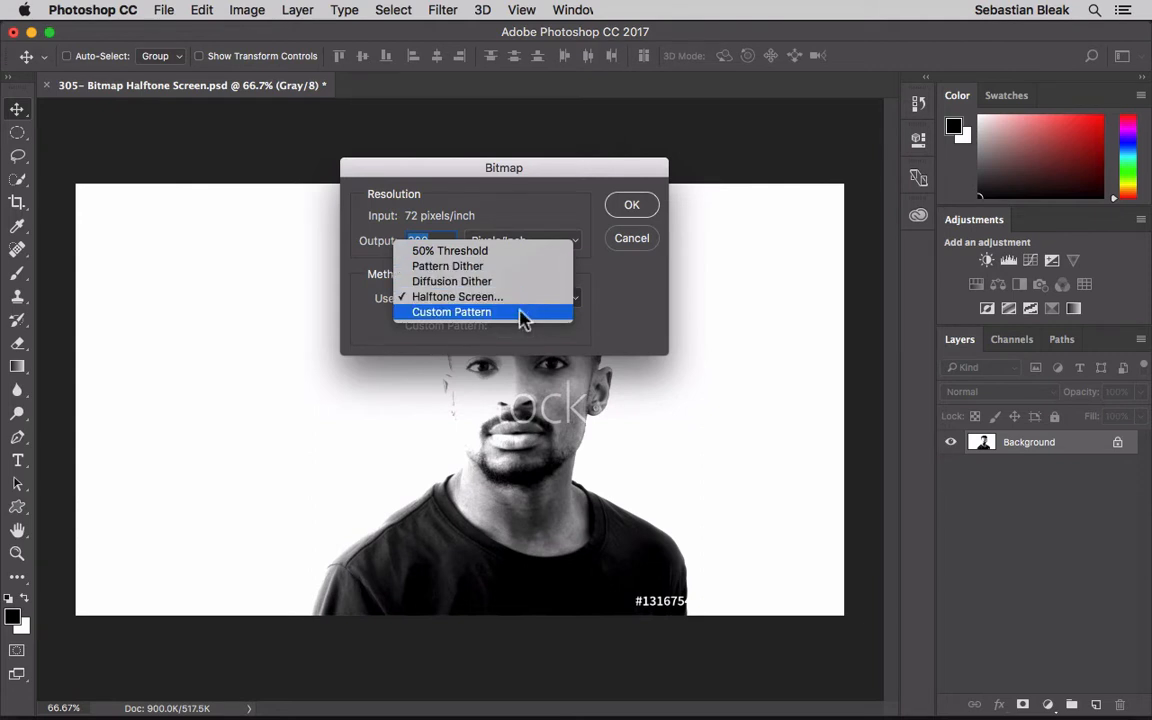
mouse_move(510, 280)
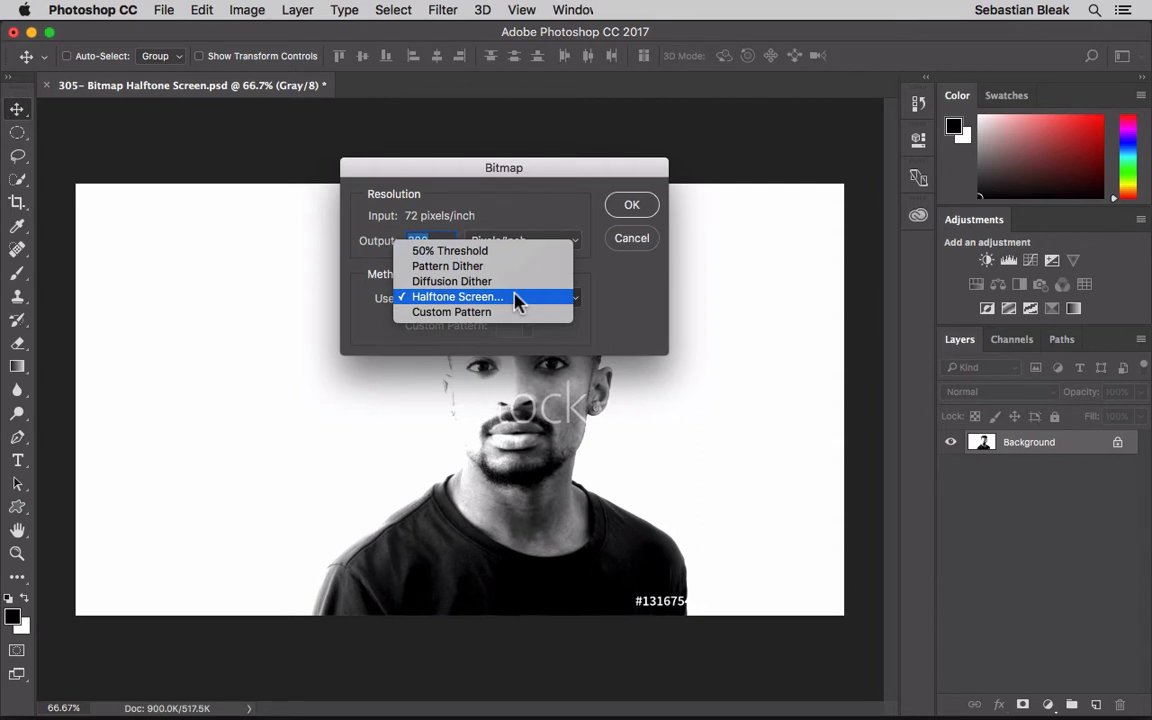
left_click(456, 296)
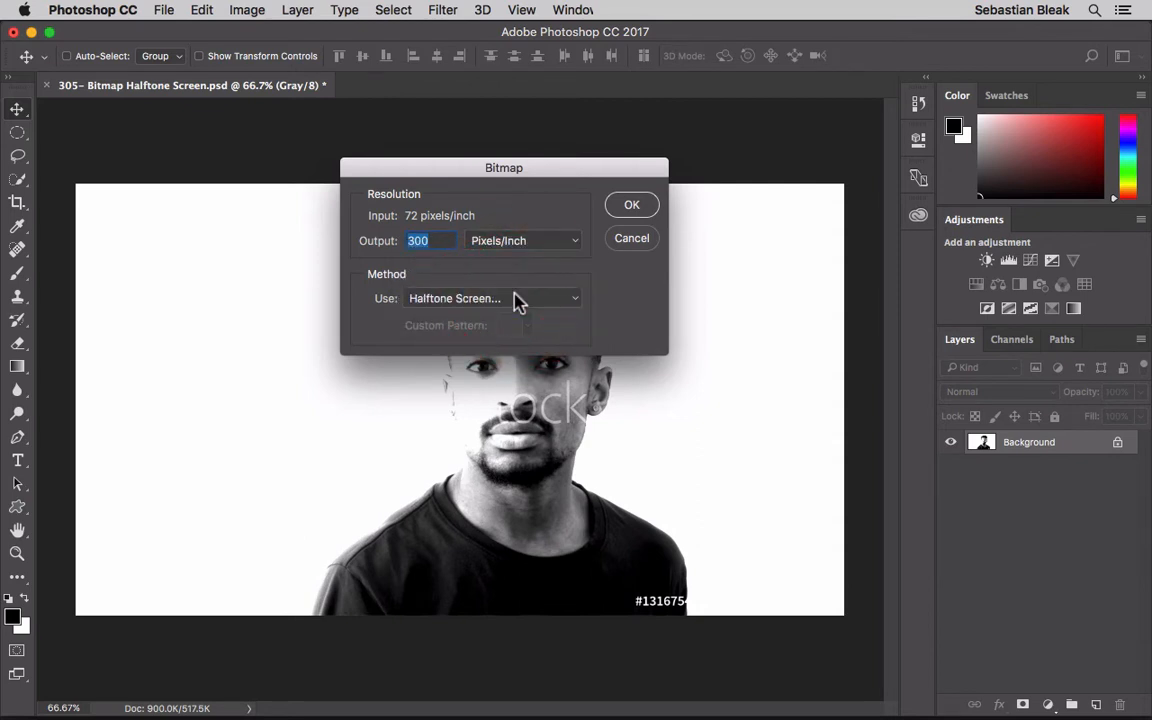
Step: Apply a halftone screen of 53 lines/inch at 45 degrees with Diamond-shaped dots
left_click(632, 204)
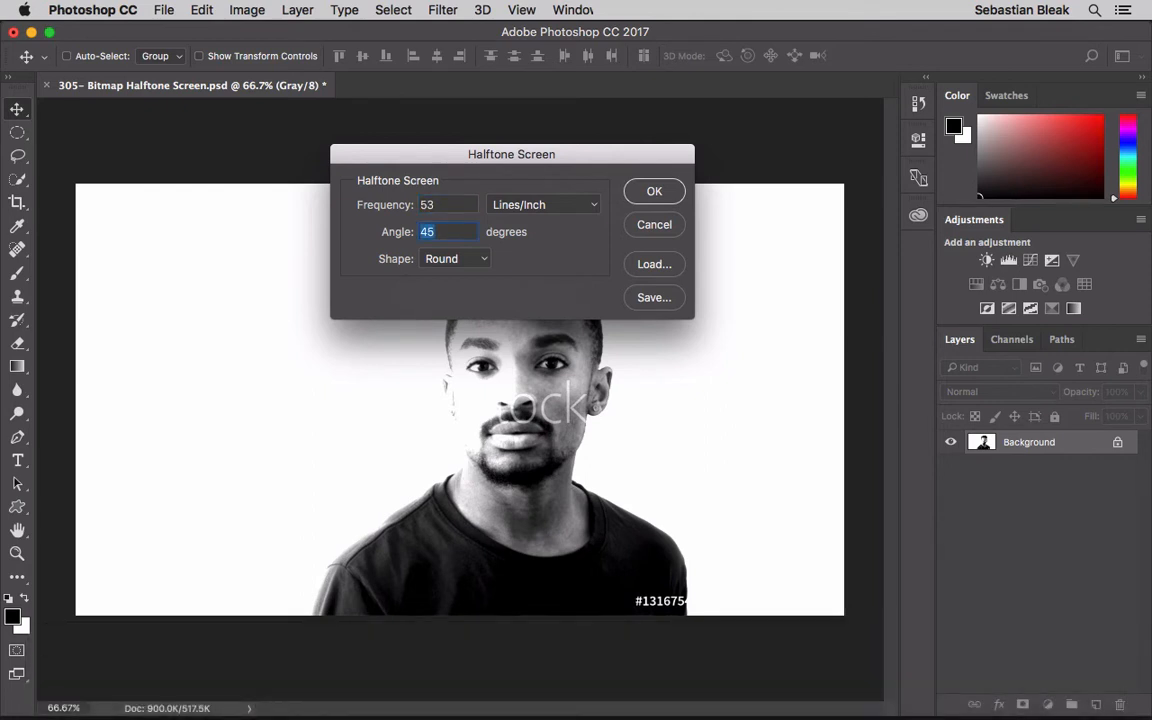
mouse_move(512, 258)
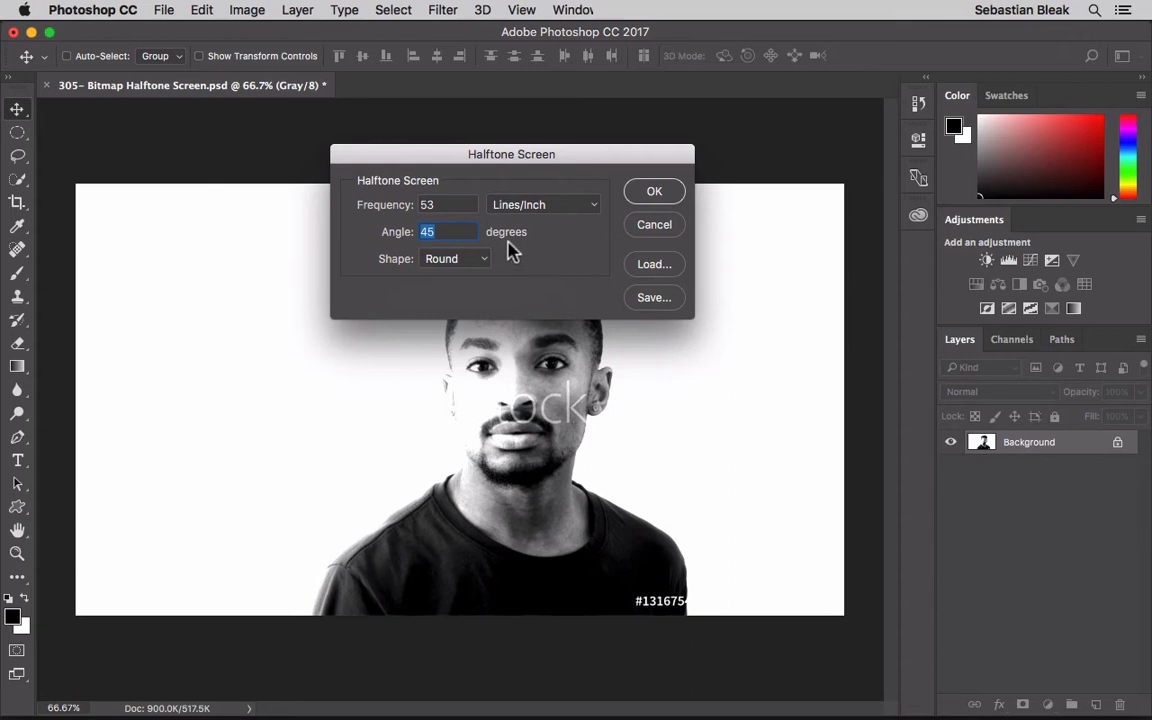
left_click(452, 258)
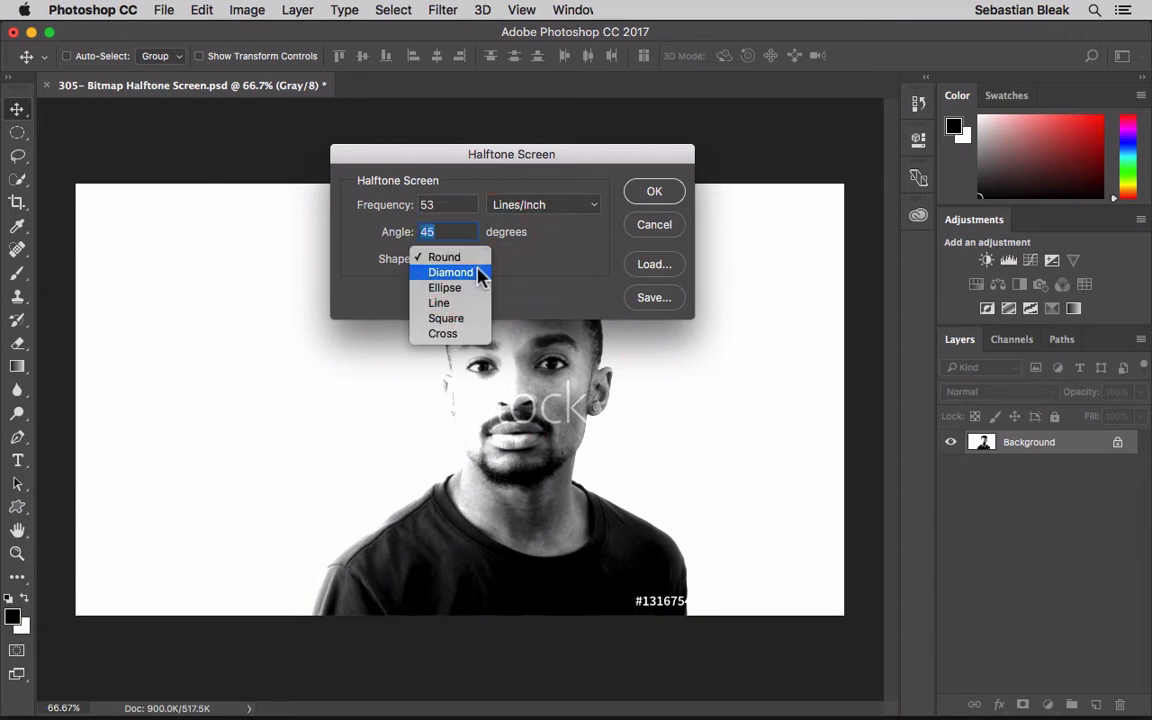
left_click(450, 272)
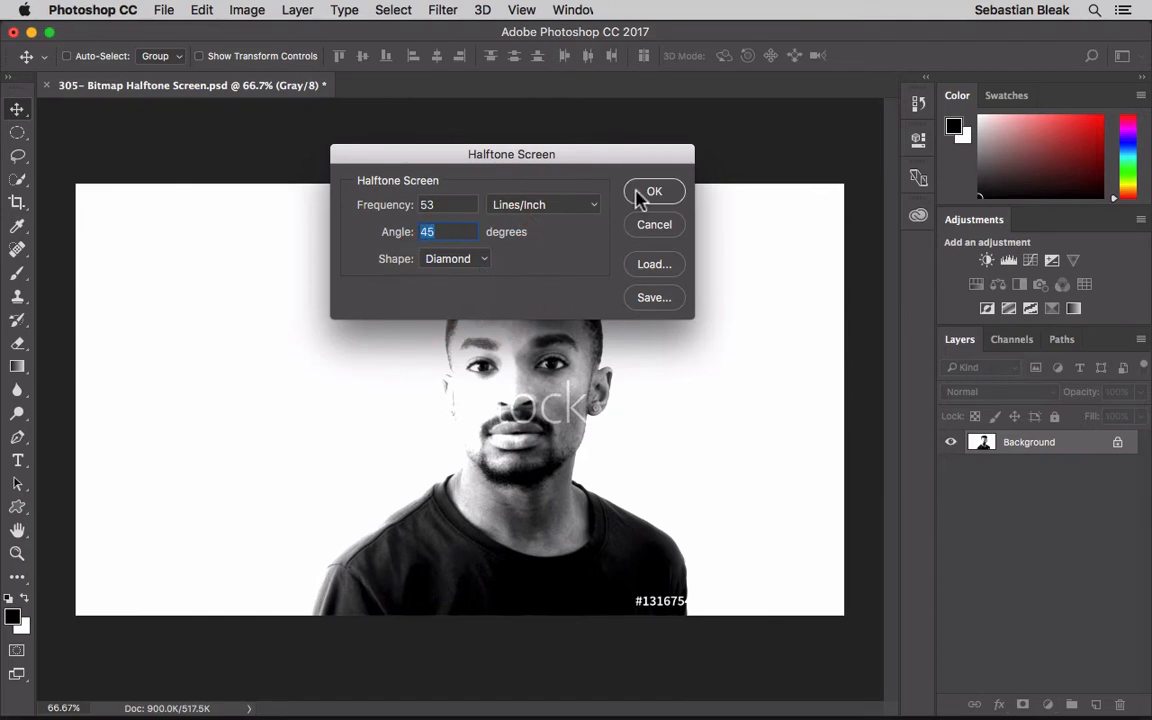
left_click(652, 192)
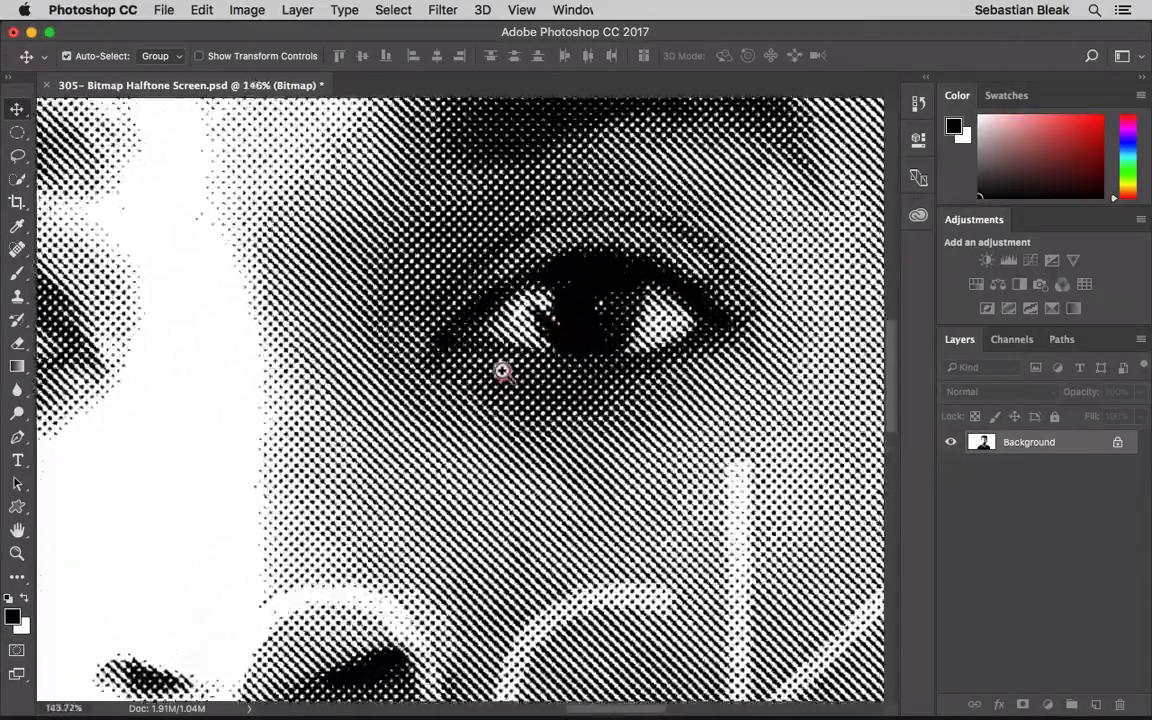
key("cmd+0")
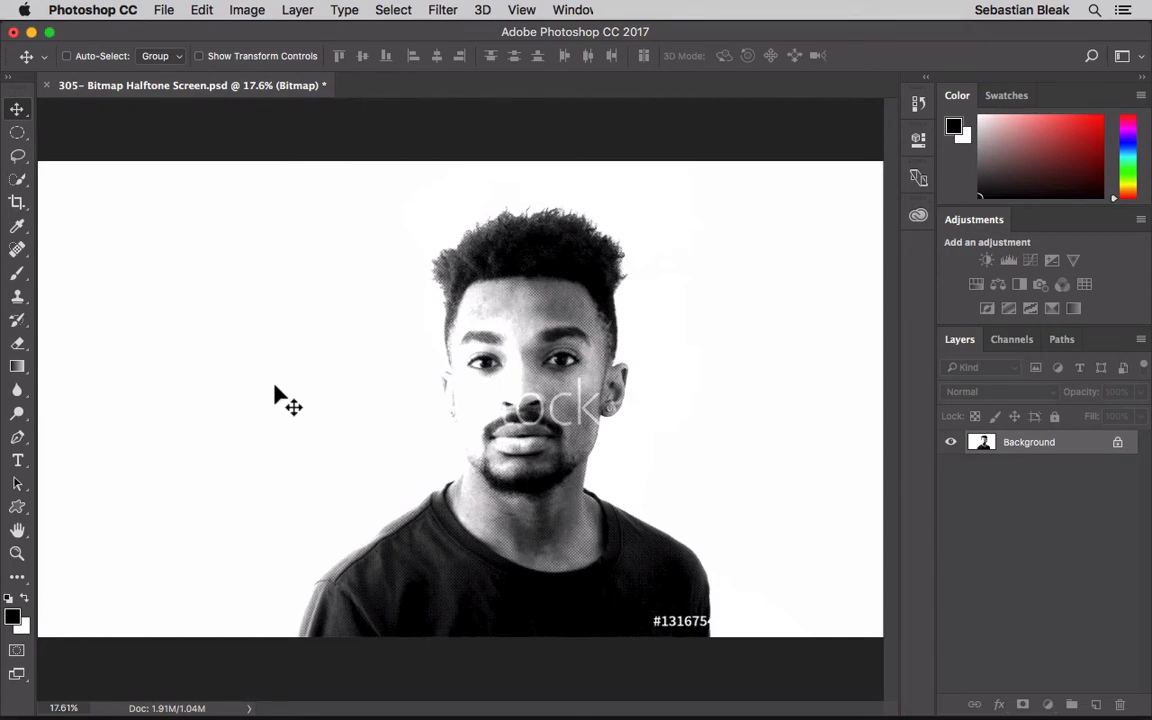
Step: Undo back to Grayscale and restart the Bitmap conversion at 300 ppi with Halftone Screen
key("cmd+z")
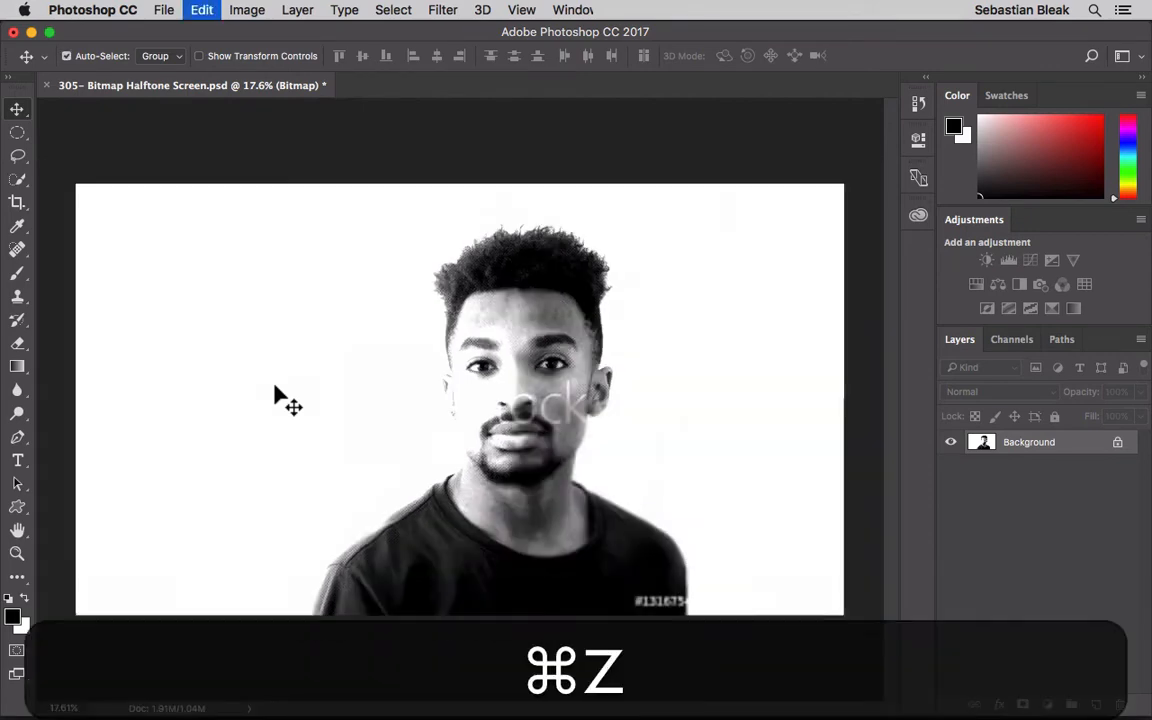
key("cmd+z")
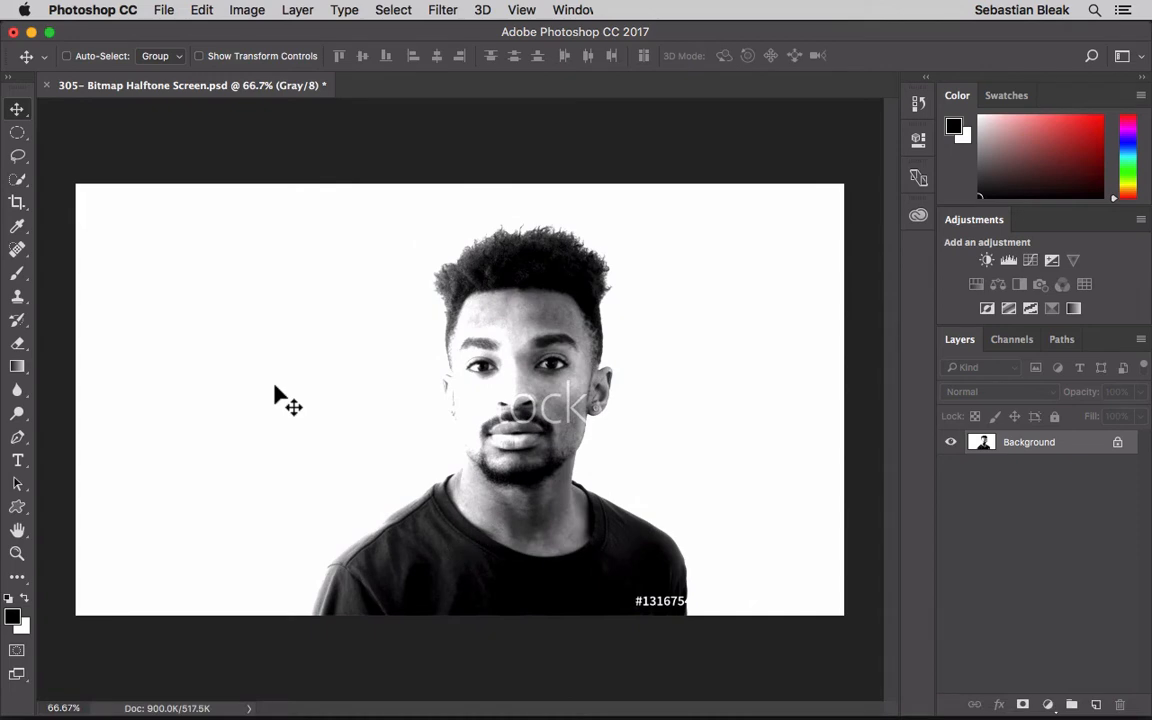
mouse_move(280, 150)
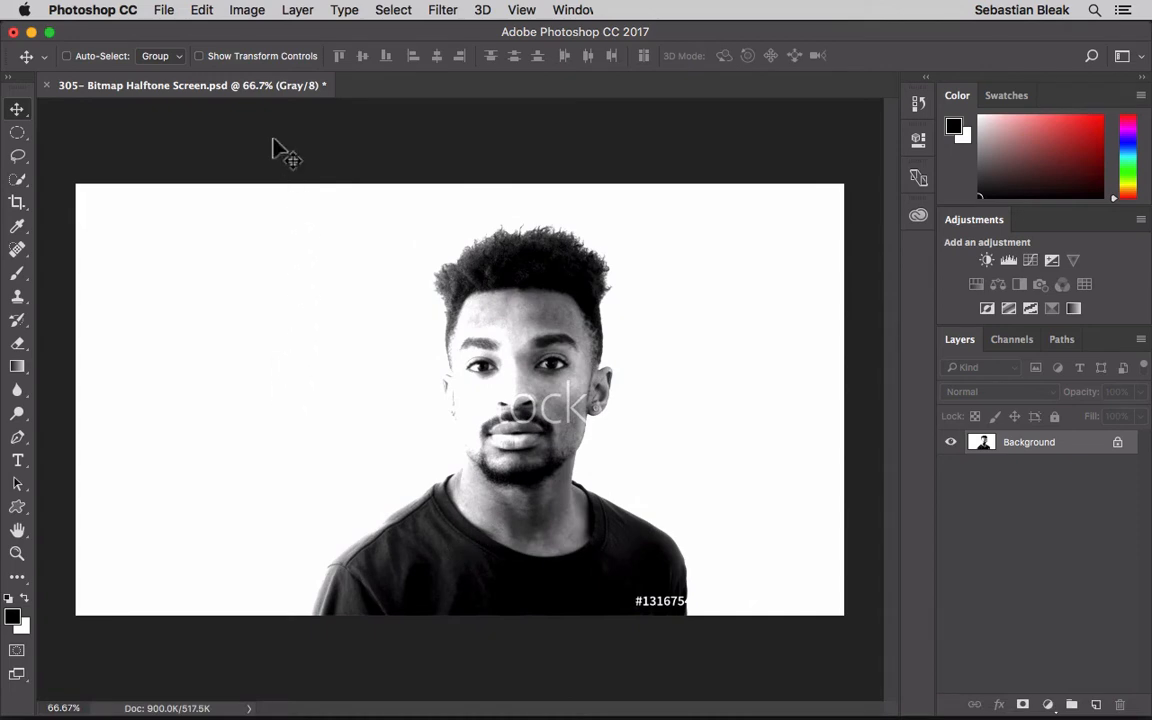
left_click(248, 8)
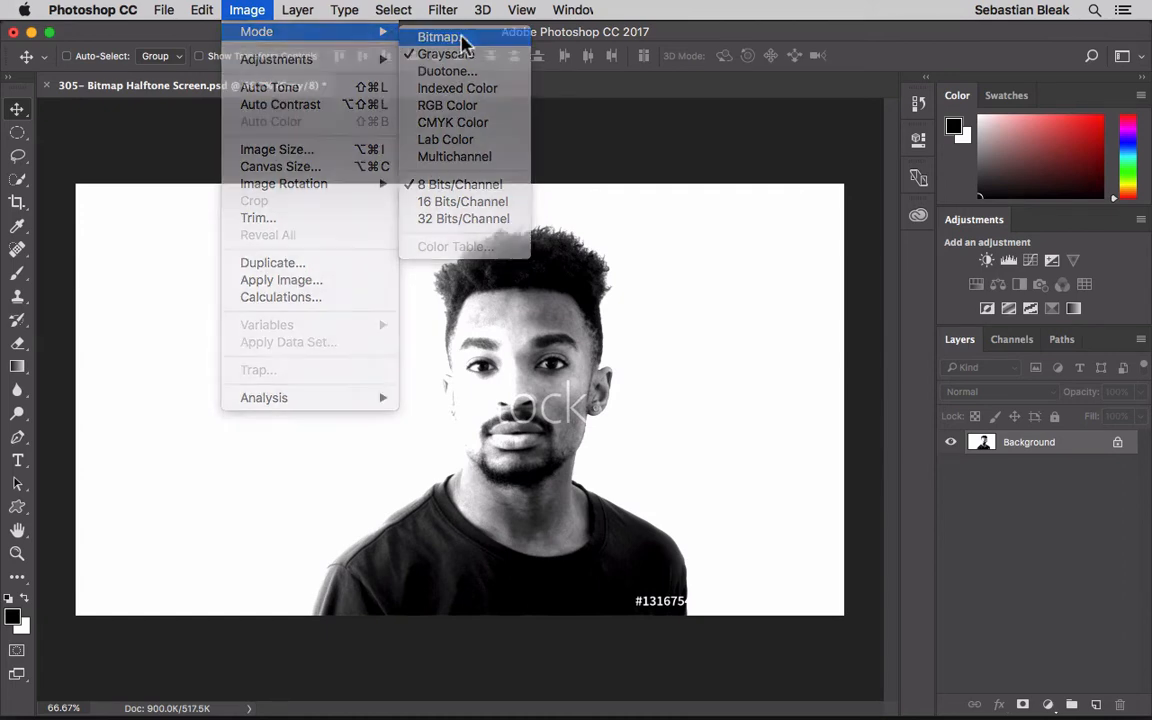
left_click(428, 32)
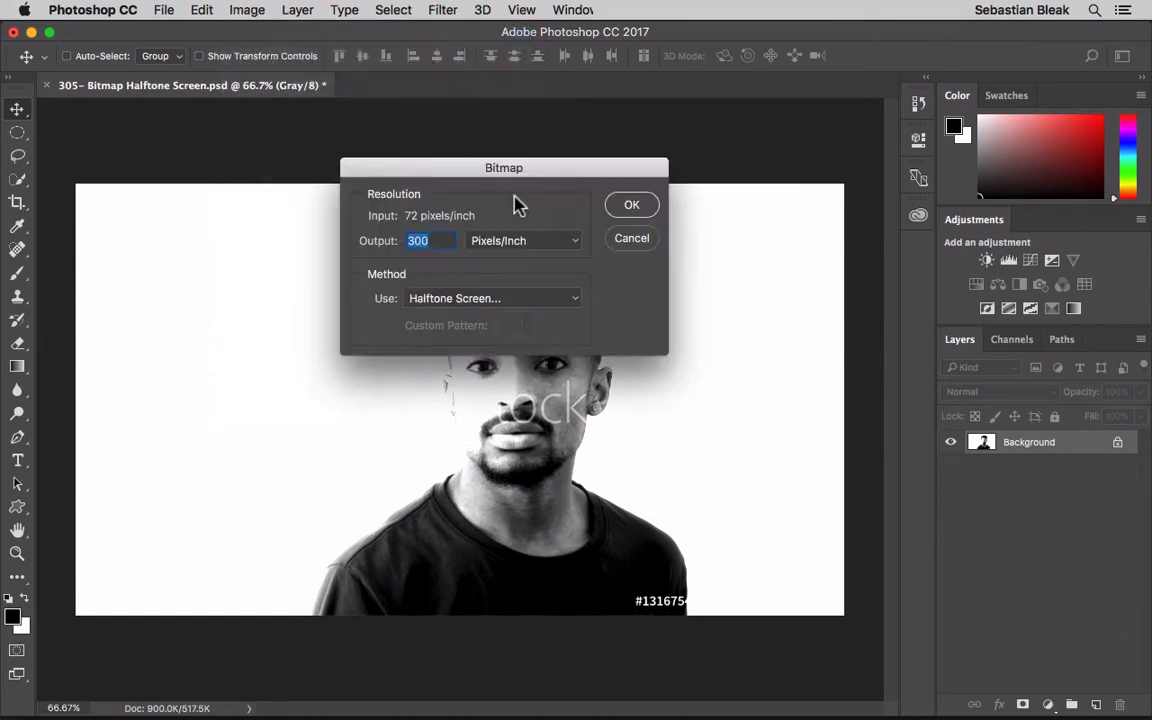
left_click(632, 204)
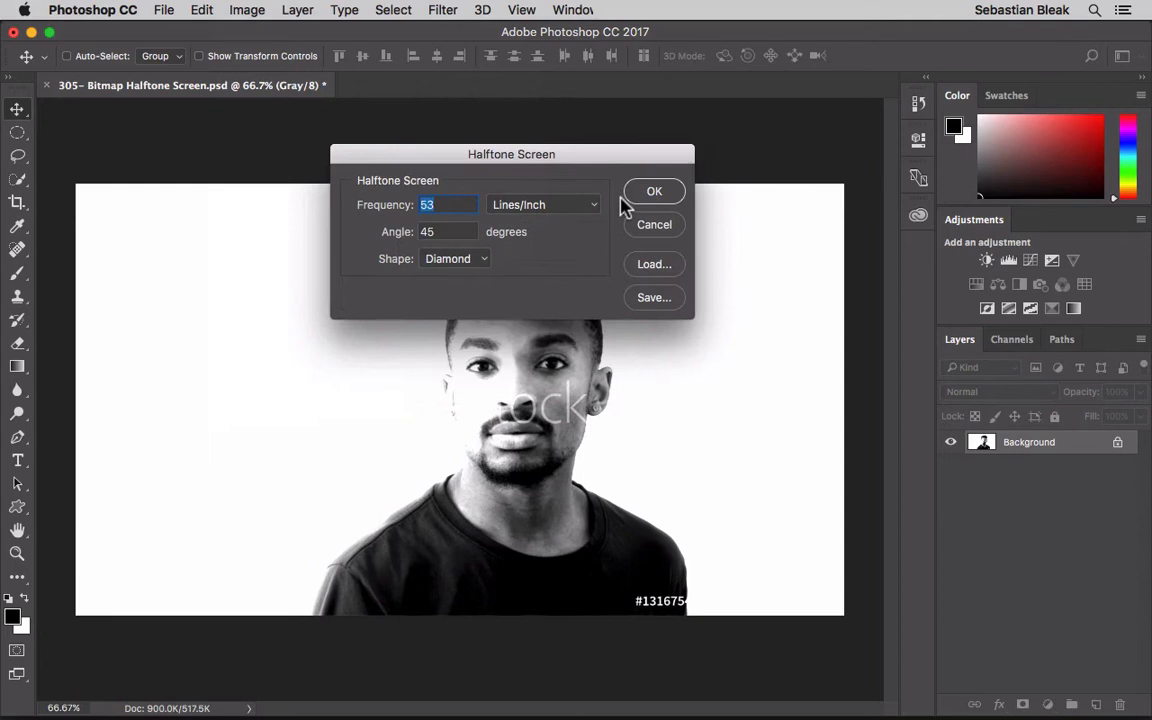
mouse_move(556, 280)
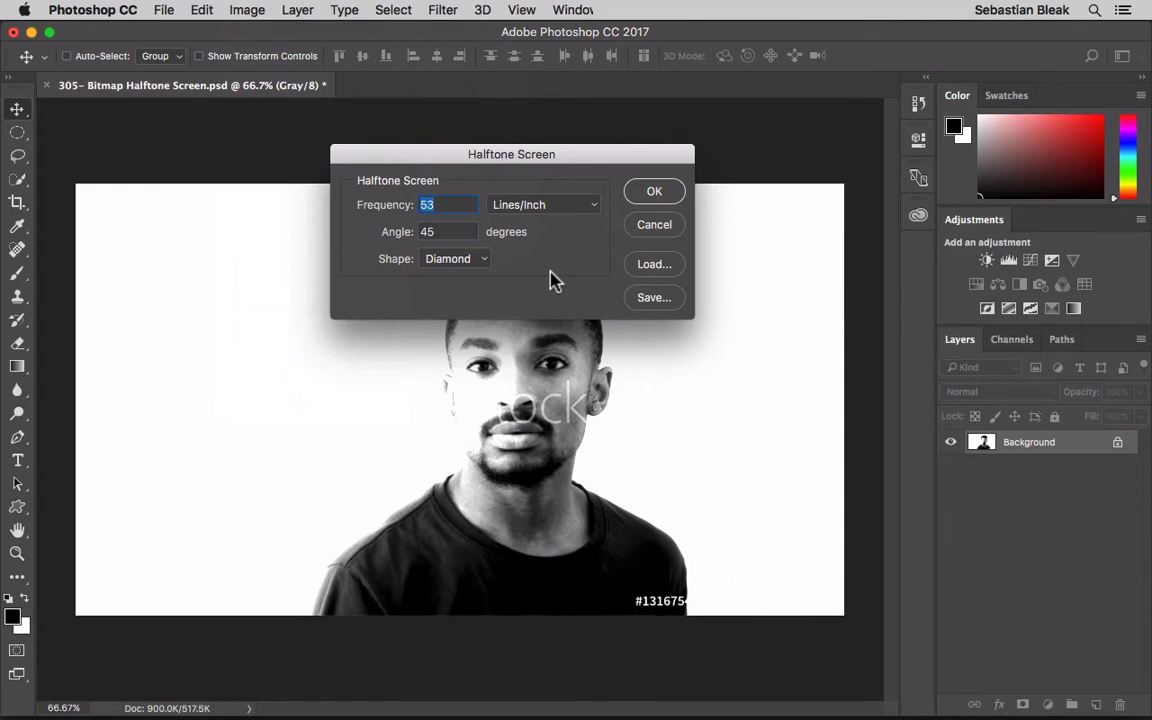
Step: Set the halftone to 10 lines/inch at 45 degrees with Round dots and convert
type("10")
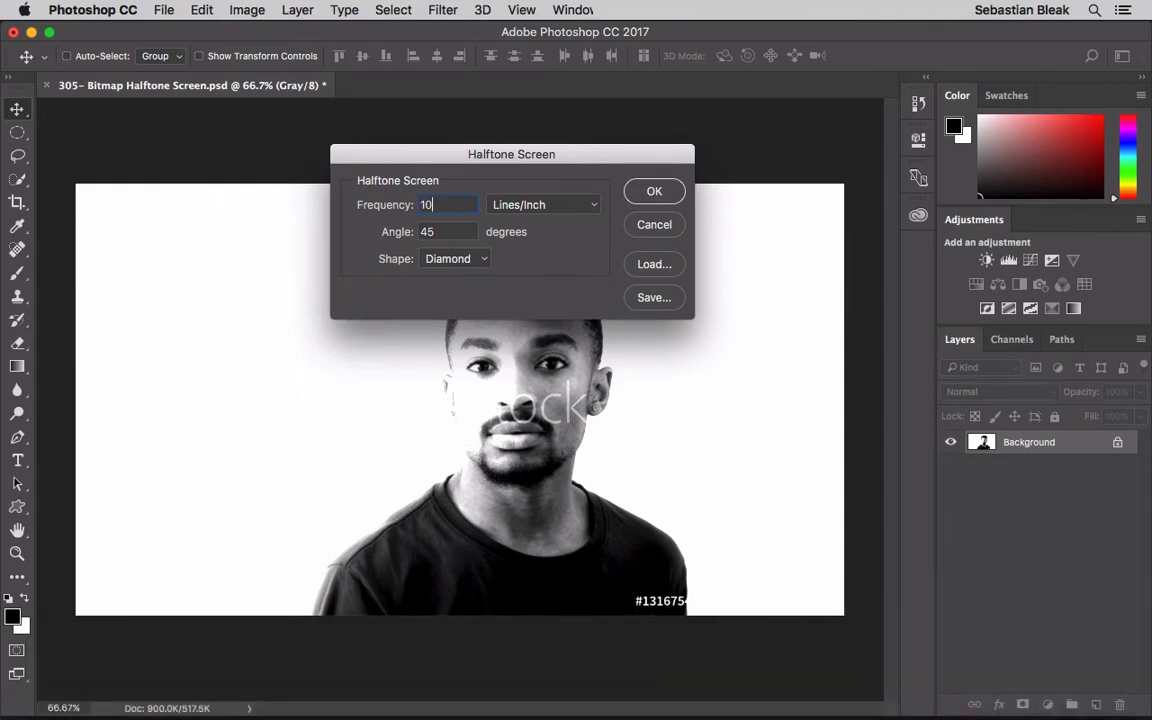
left_click(446, 232)
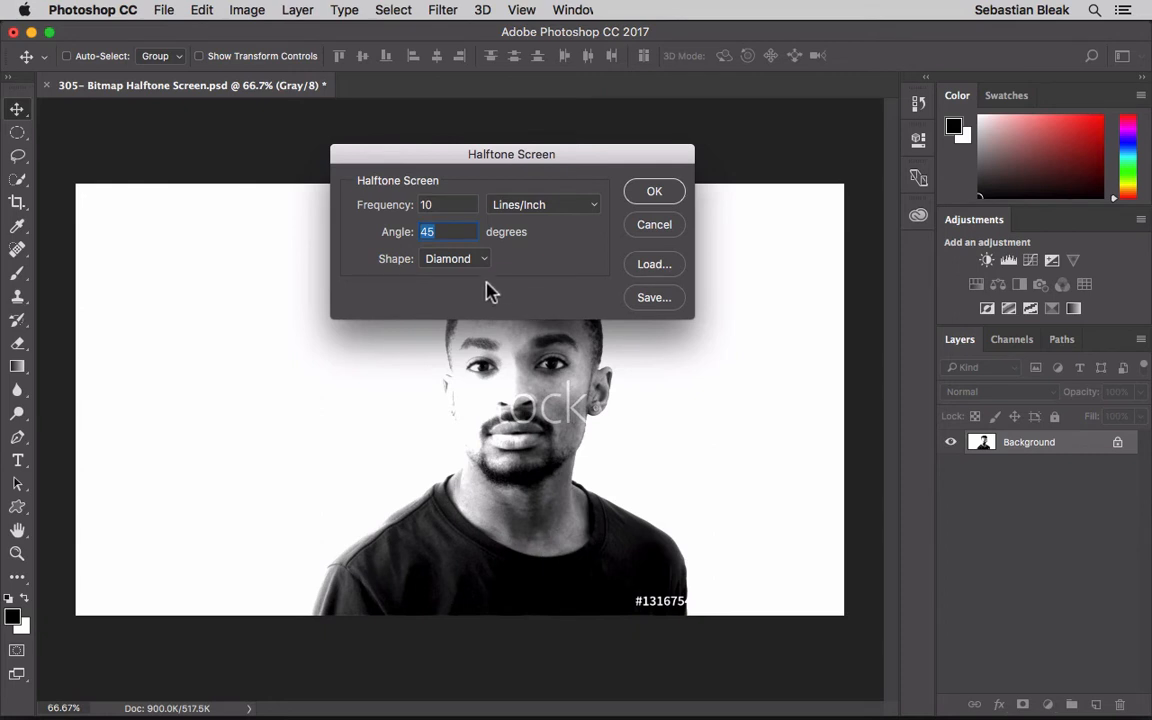
left_click(452, 258)
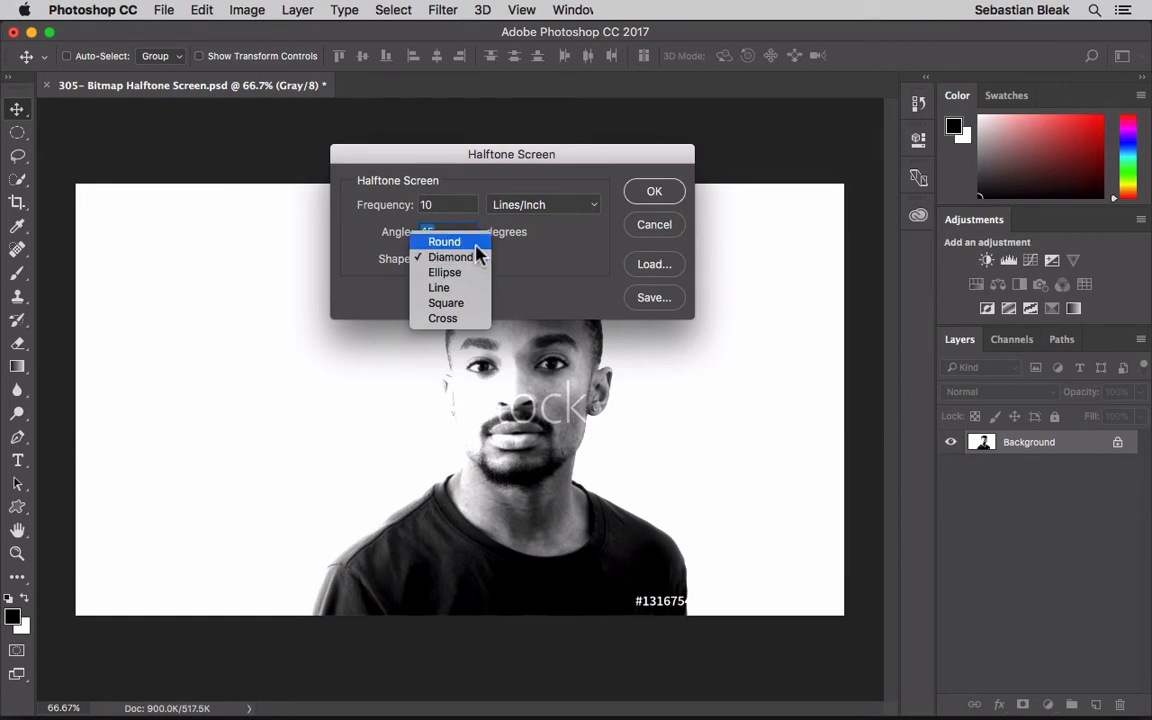
left_click(444, 240)
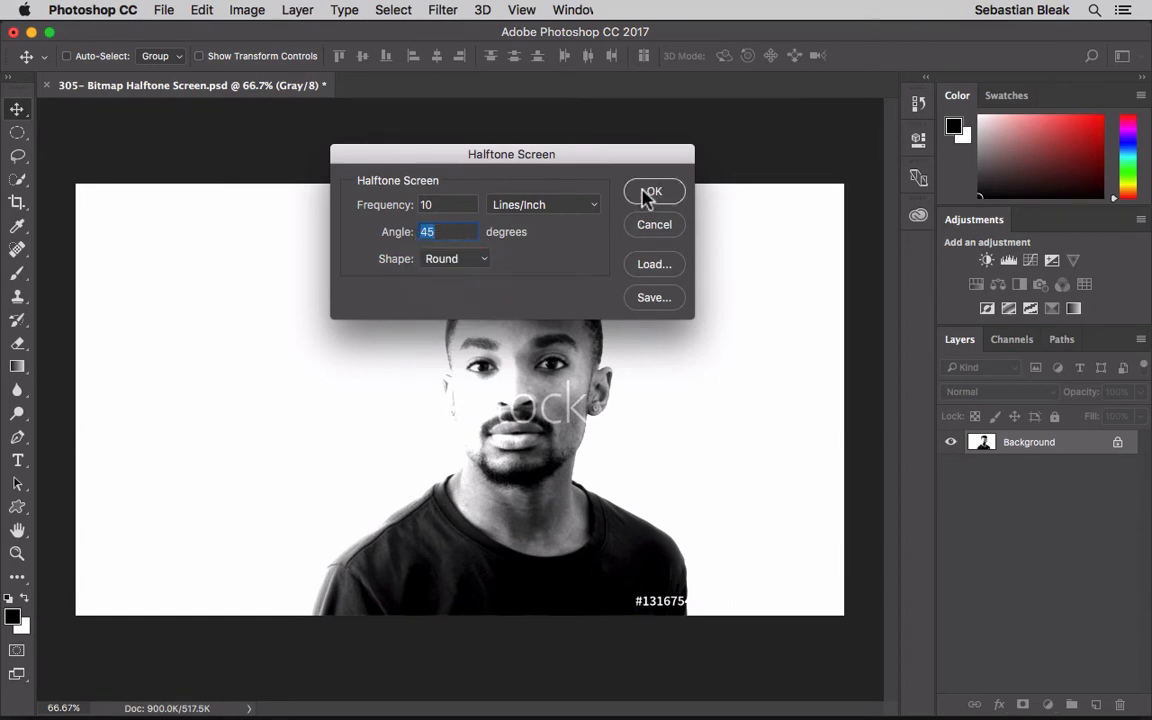
left_click(652, 192)
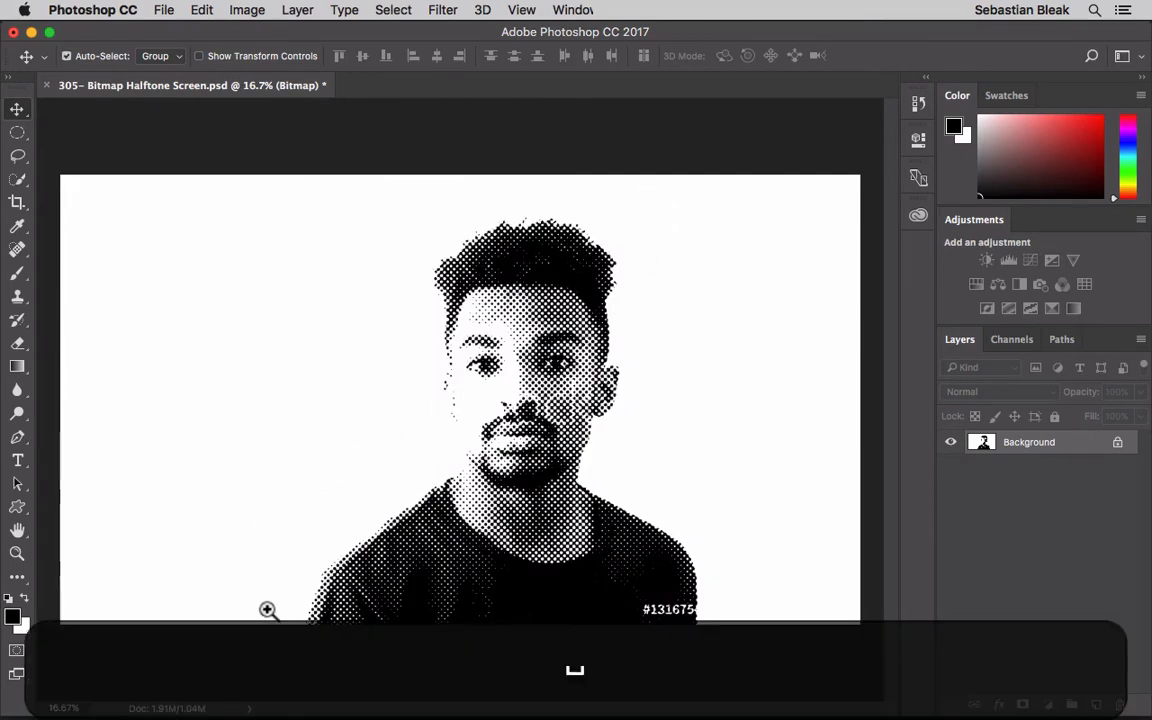
left_click(268, 608)
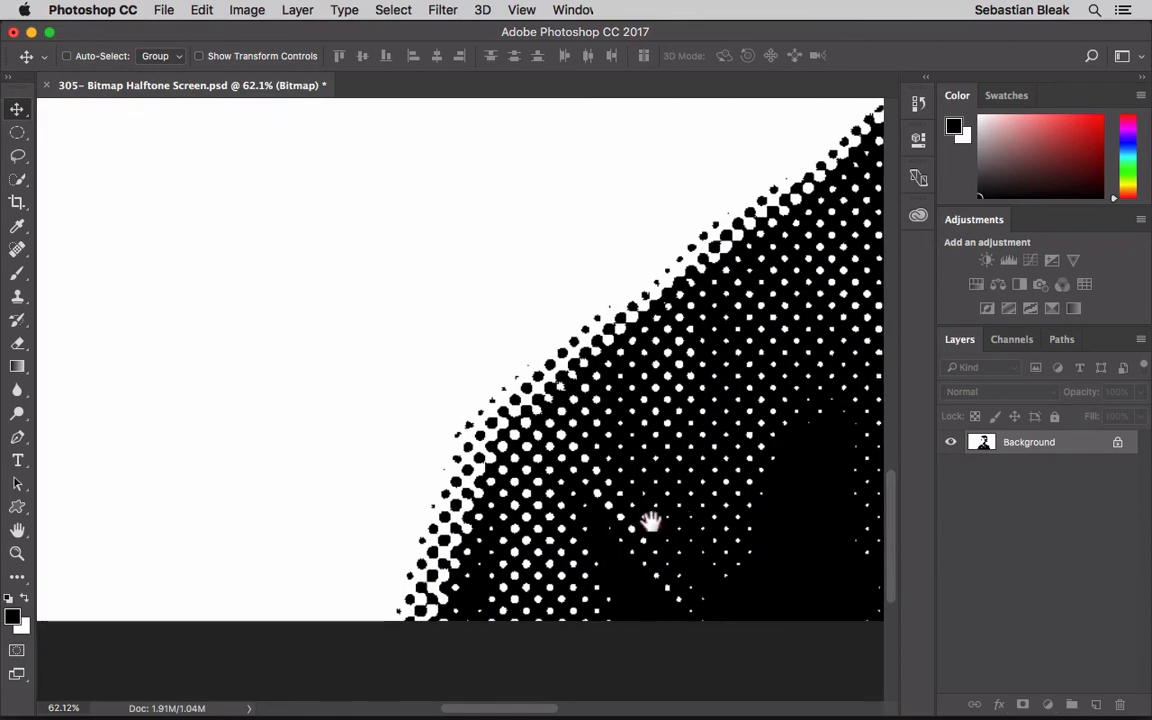
key("cmd+0")
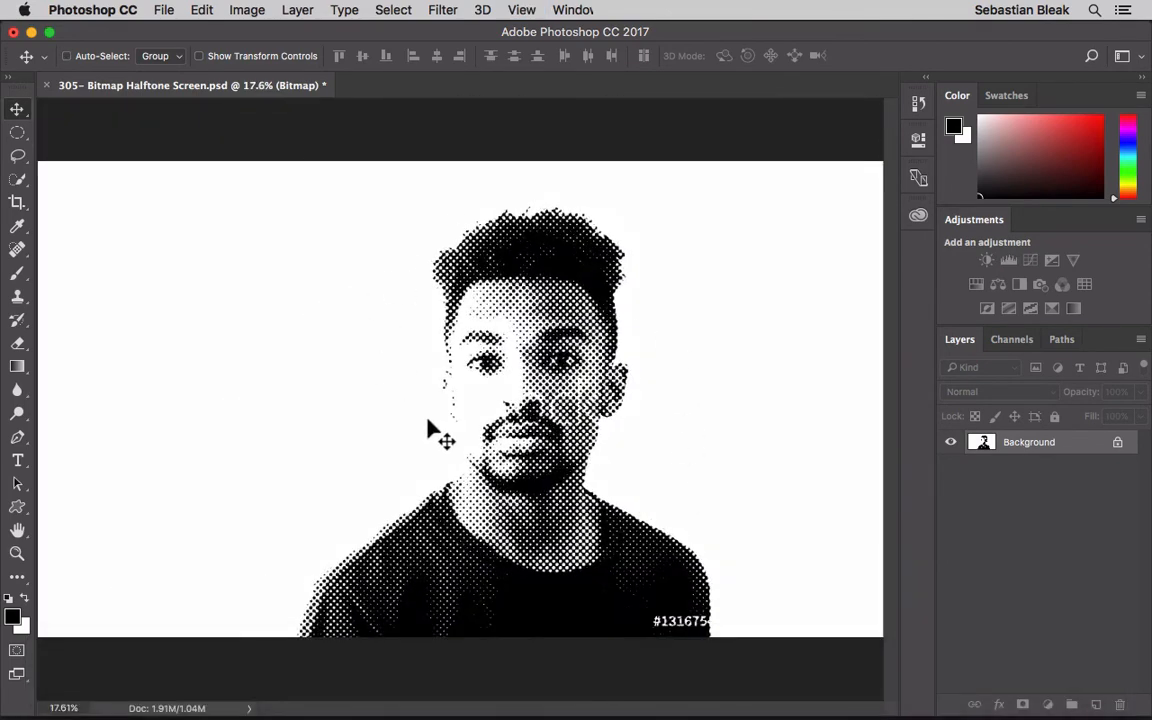
mouse_move(664, 410)
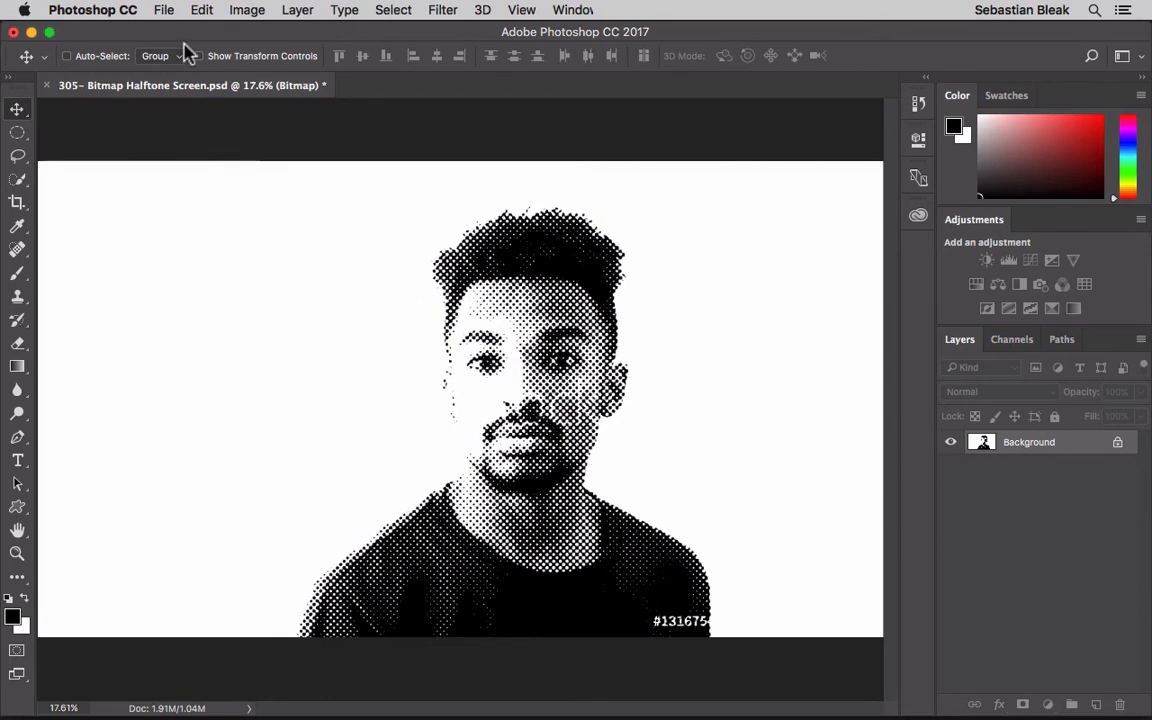
Step: Save the round-dot halftone portrait as a TIFF copy with default TIFF options
left_click(164, 10)
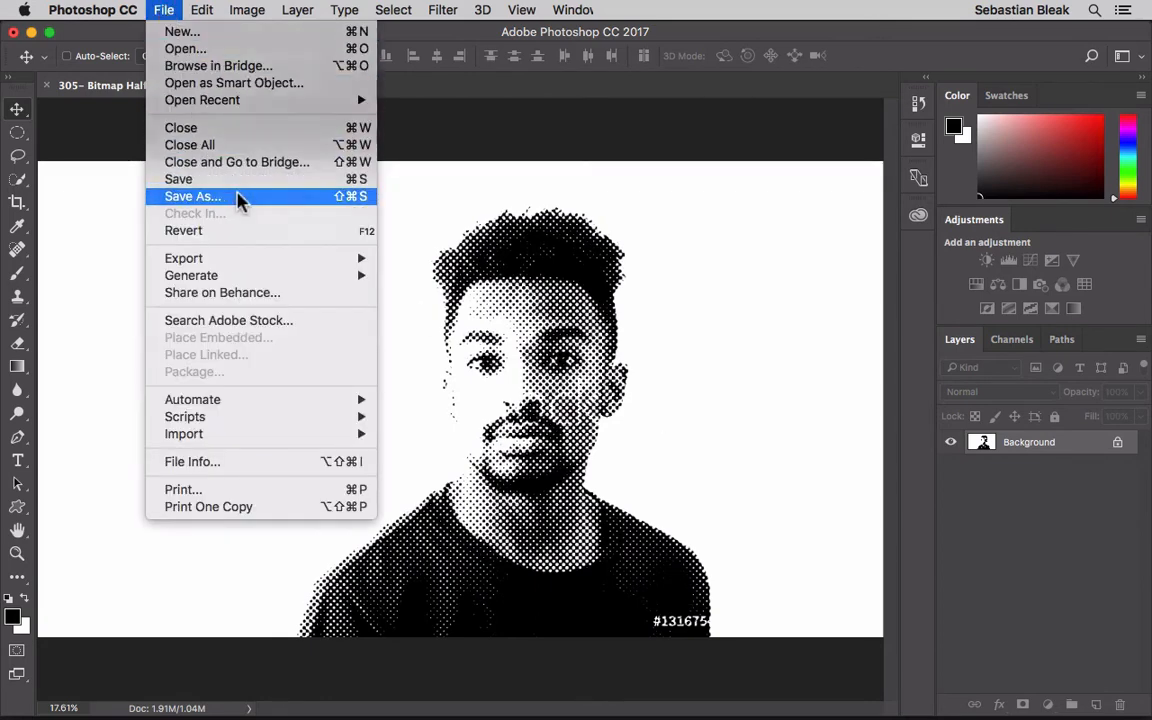
left_click(192, 196)
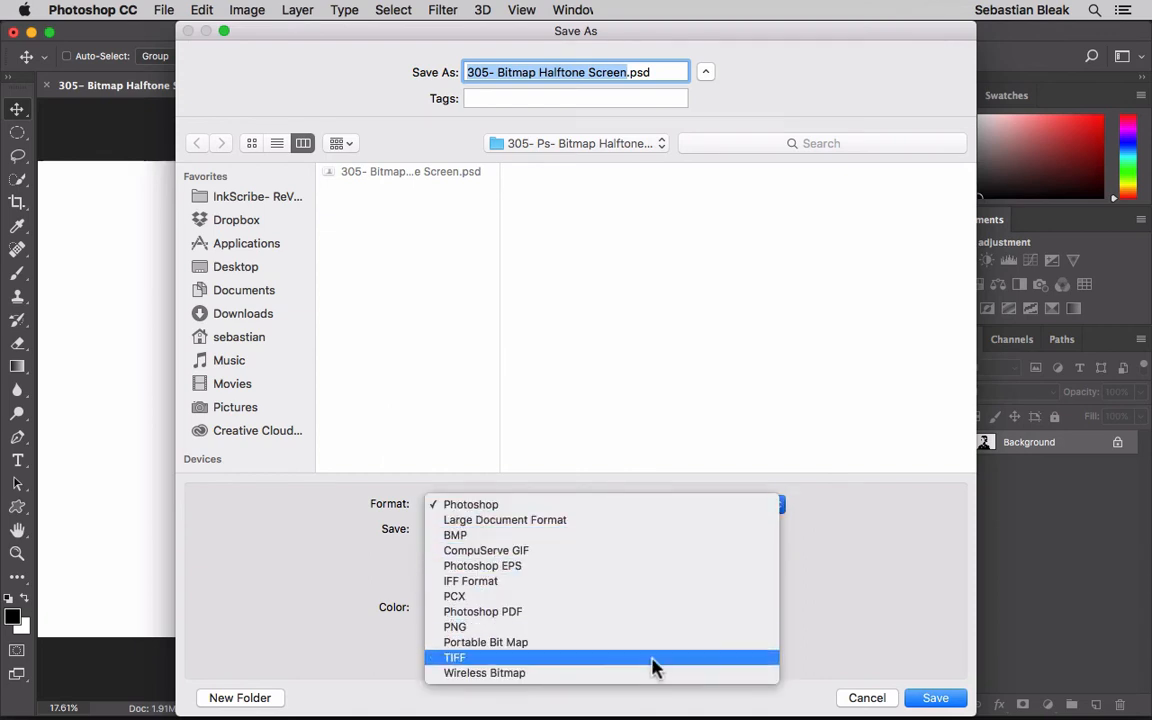
left_click(456, 656)
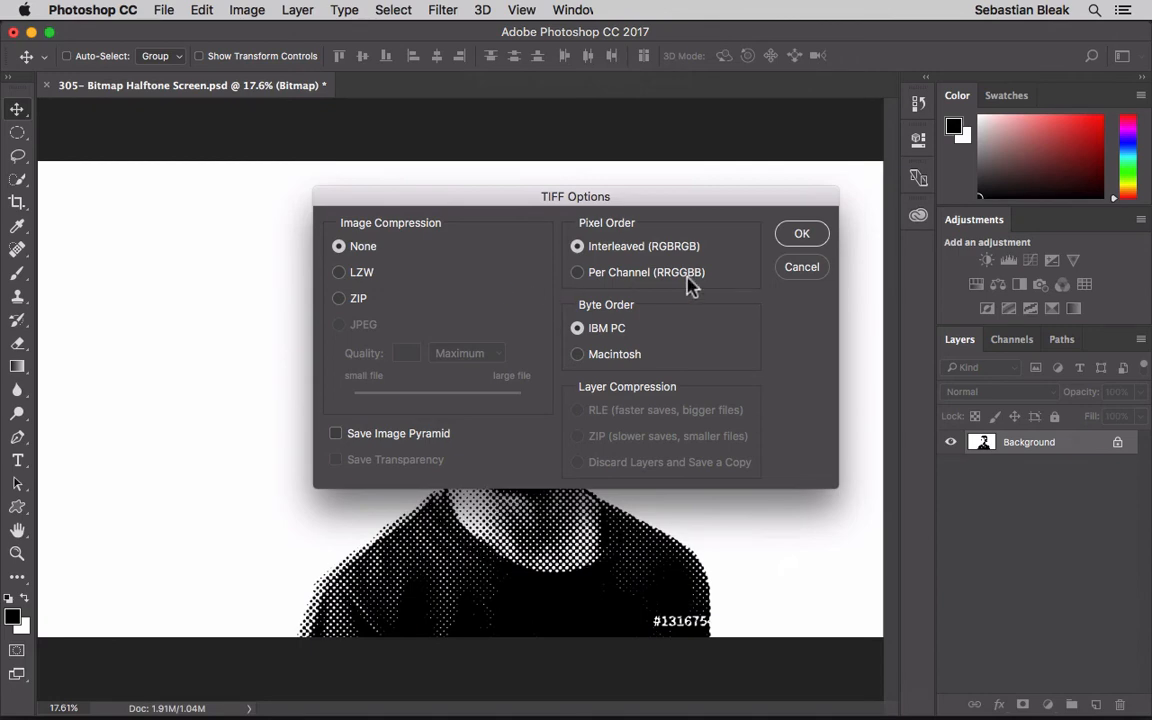
left_click(800, 232)
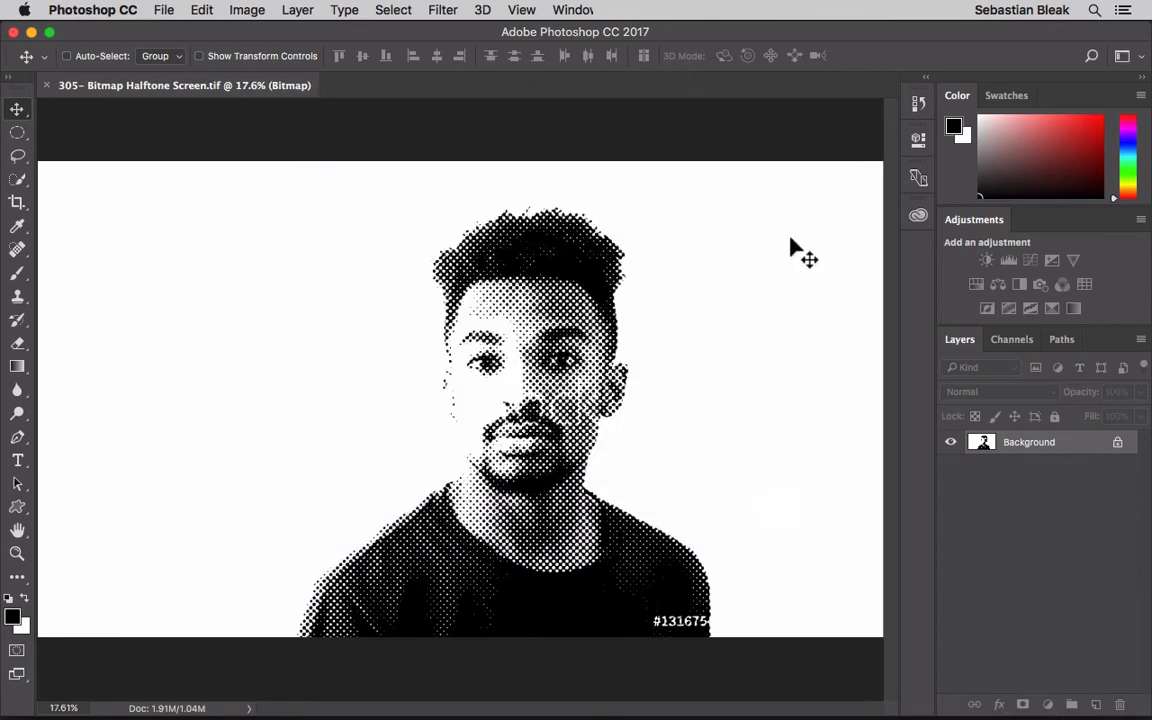
mouse_move(136, 686)
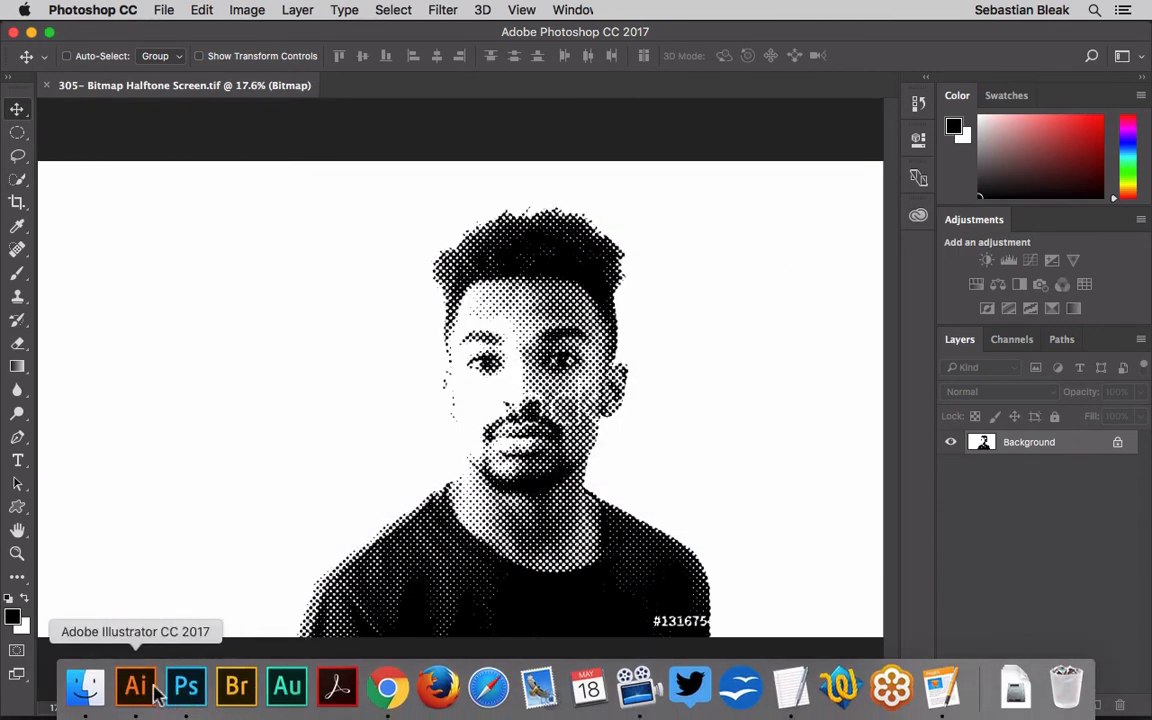
Step: Switch to Illustrator and open '305- Bitmap Halftone Screen.tif' as a document
left_click(136, 686)
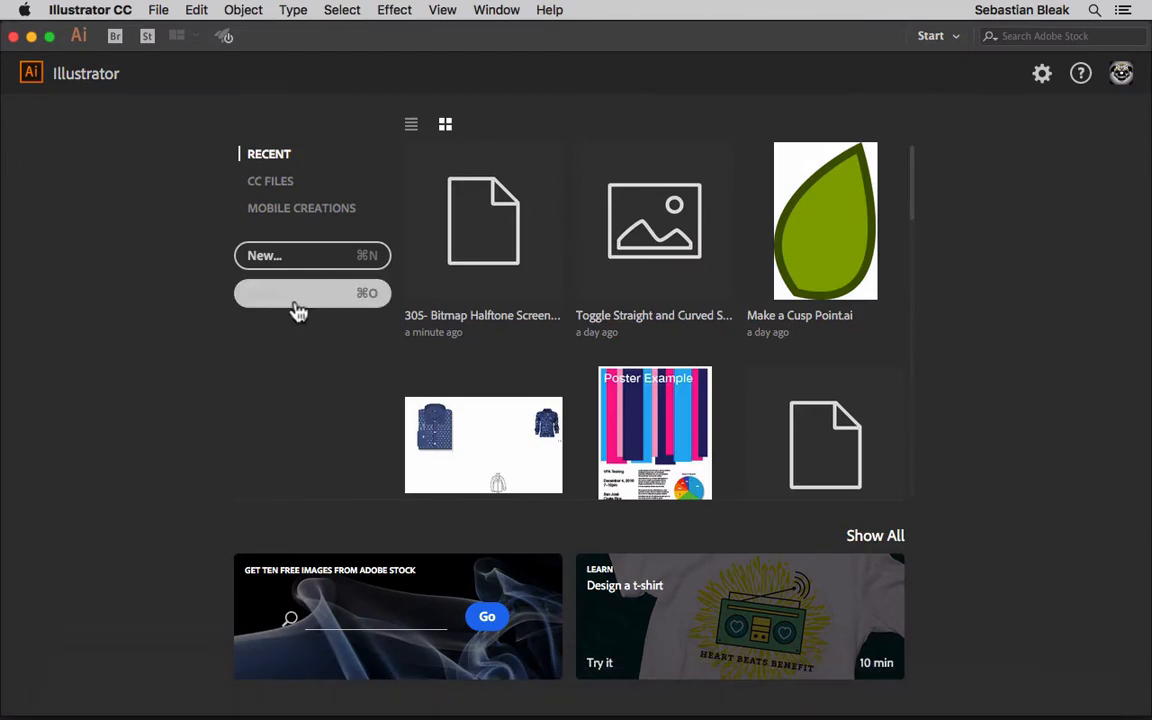
left_click(312, 292)
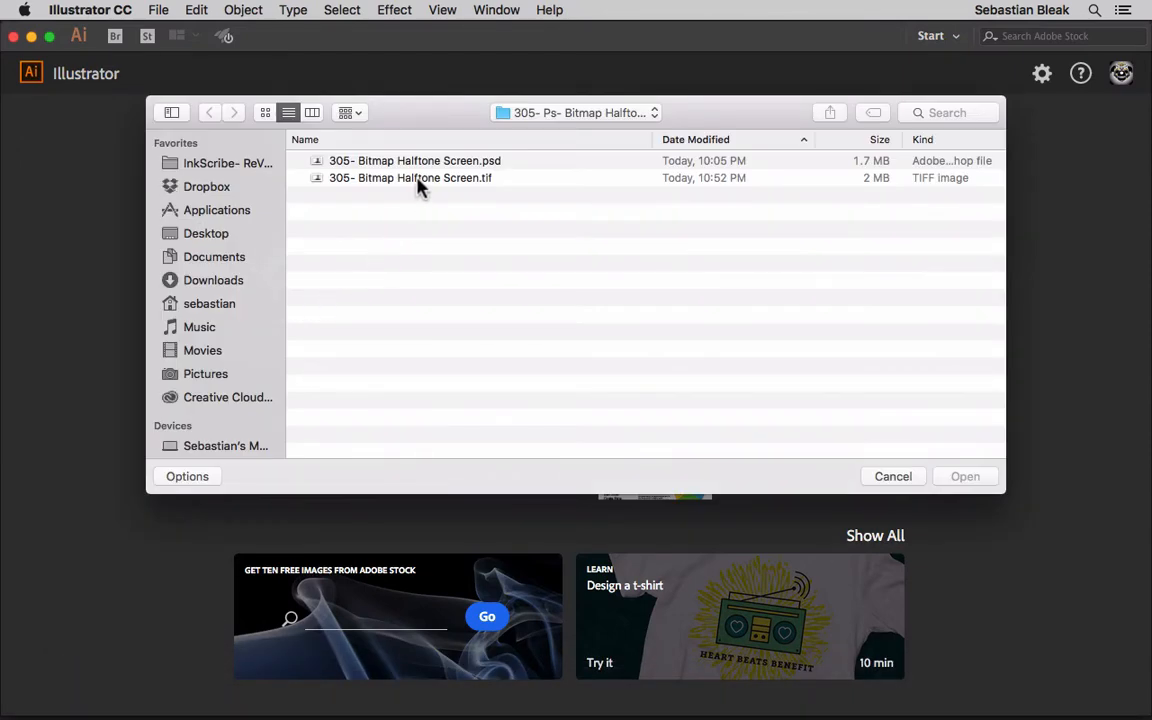
left_click(410, 176)
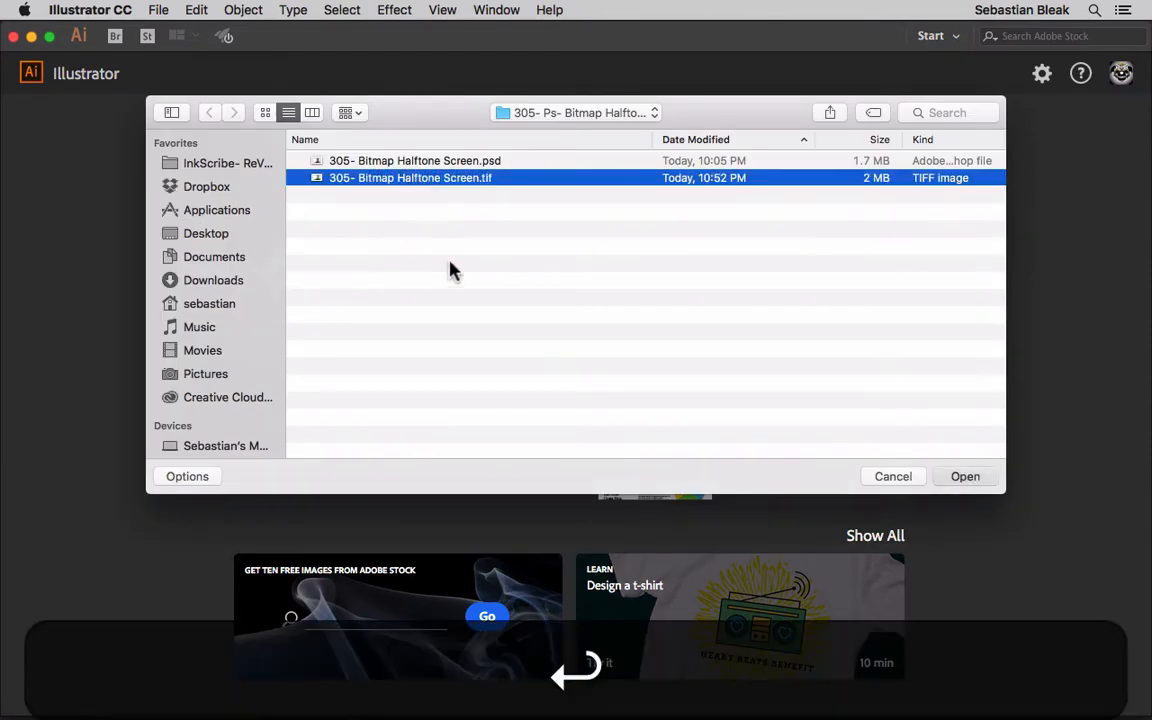
left_click(964, 476)
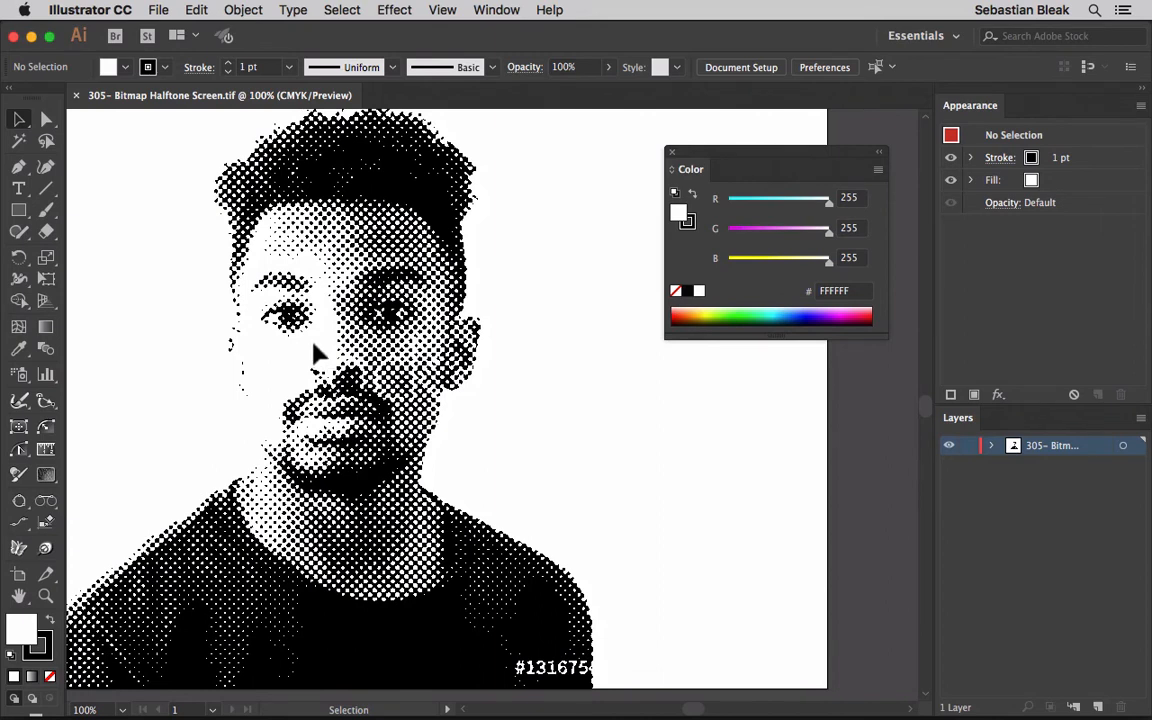
mouse_move(360, 376)
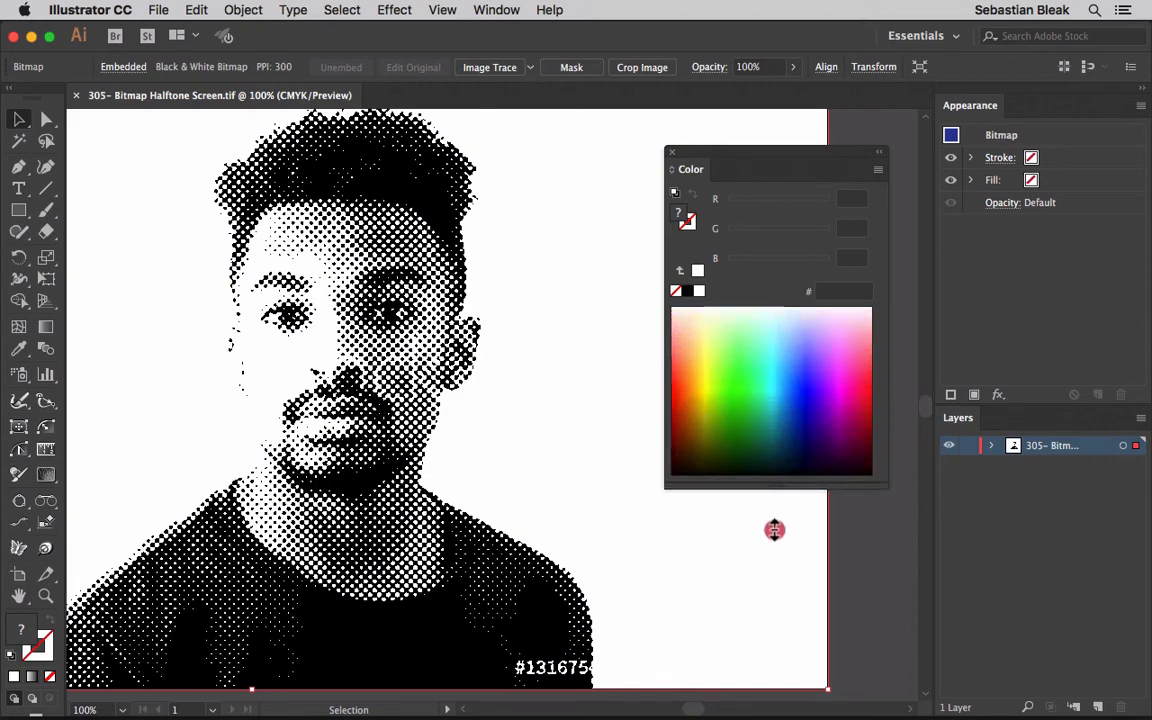
mouse_move(752, 412)
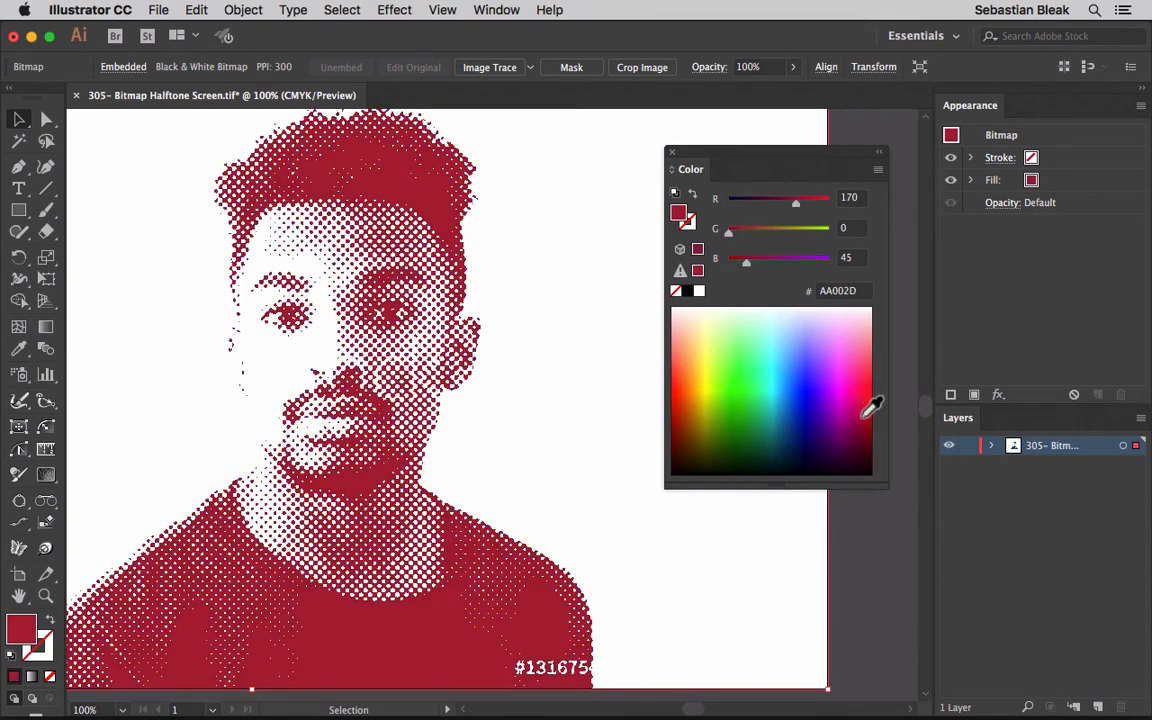
Step: Set the selected bitmap's fill colour to green from the Color panel spectrum
left_click(756, 412)
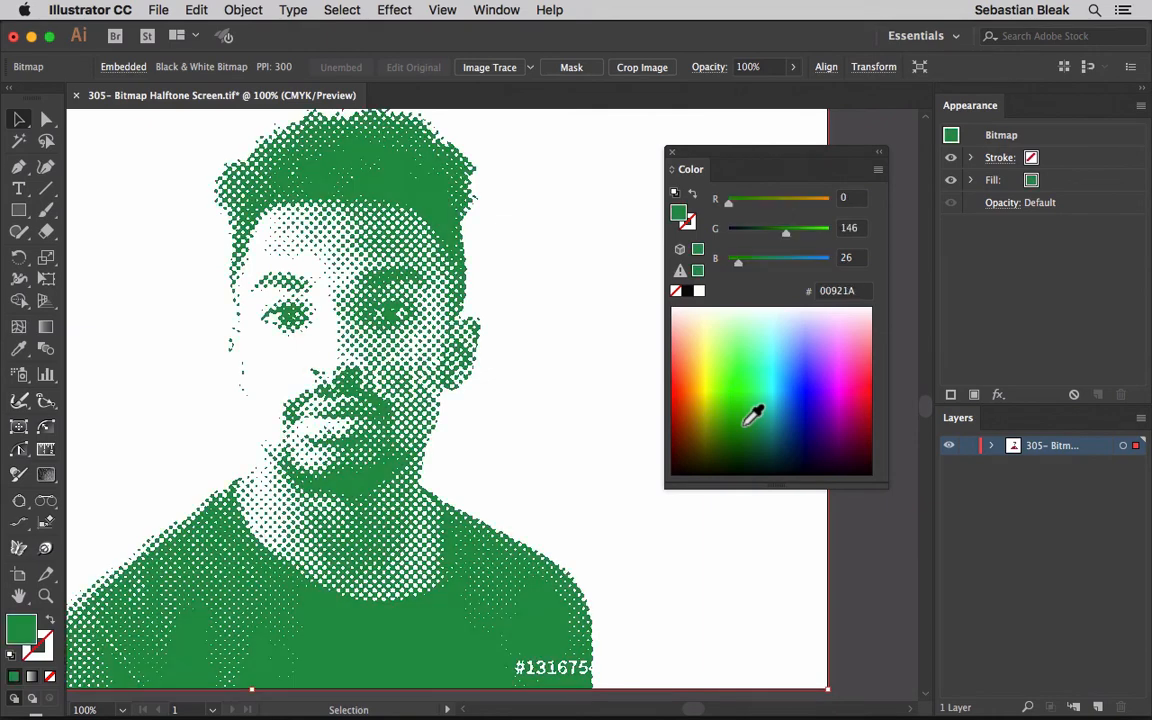